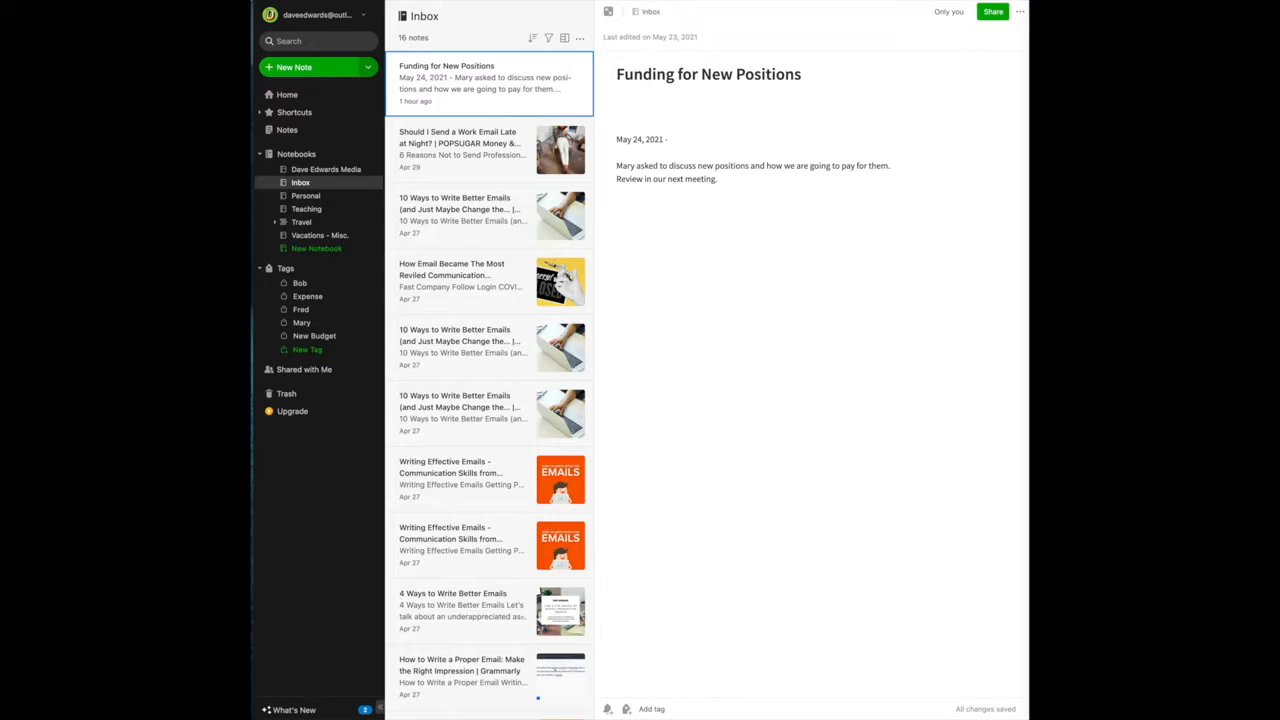
{"action": "mouse_move", "coordinate": [668, 470]}
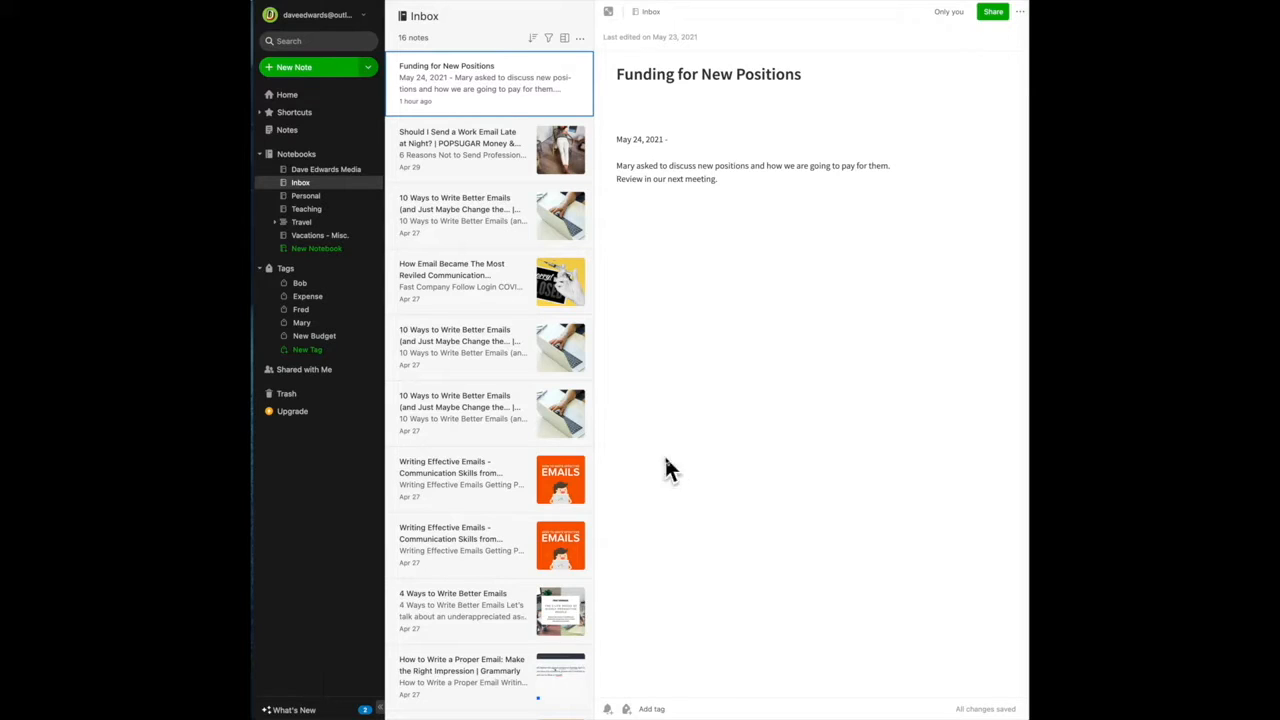
{"action": "mouse_move", "coordinate": [470, 470]}
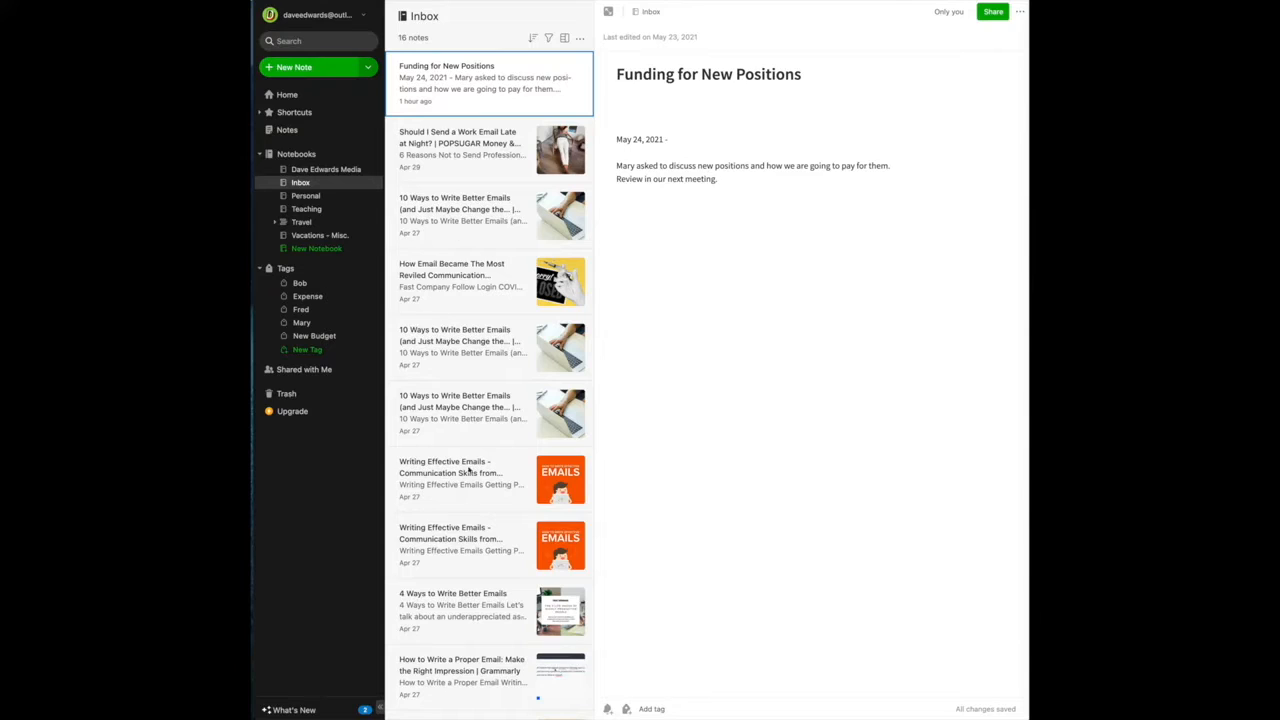
{"action": "mouse_move", "coordinate": [502, 243]}
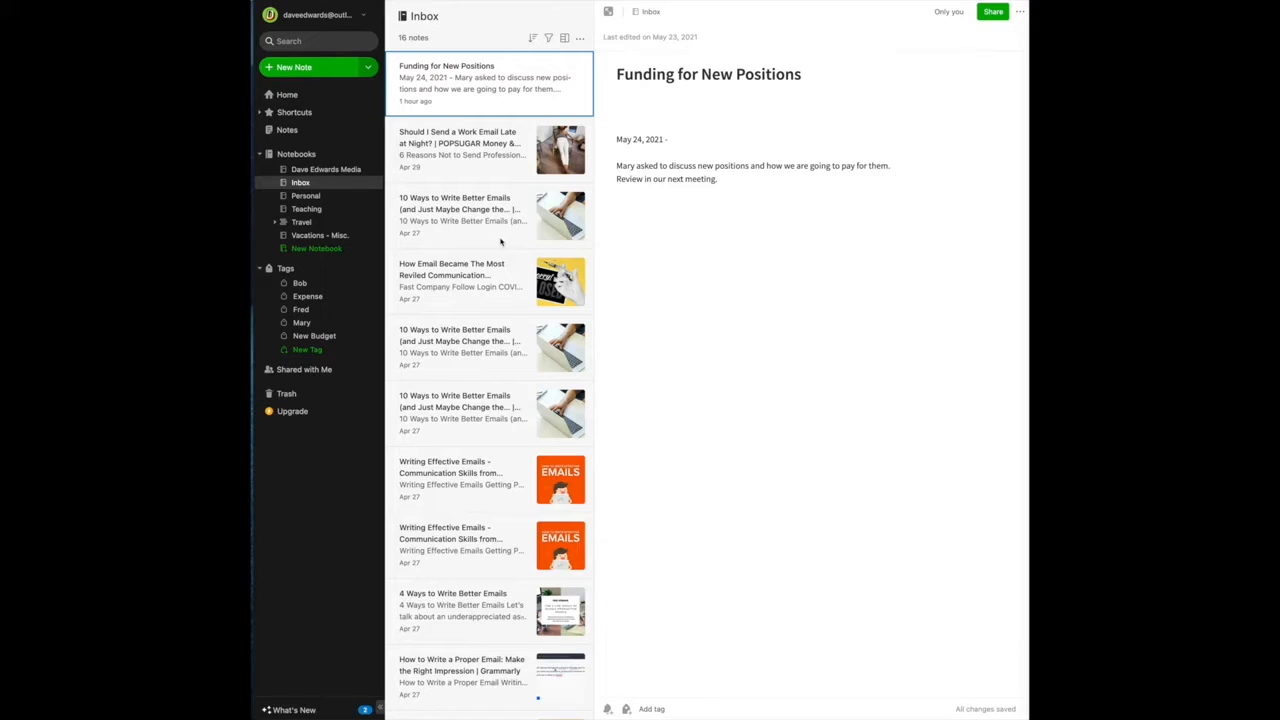
{"action": "mouse_move", "coordinate": [938, 297]}
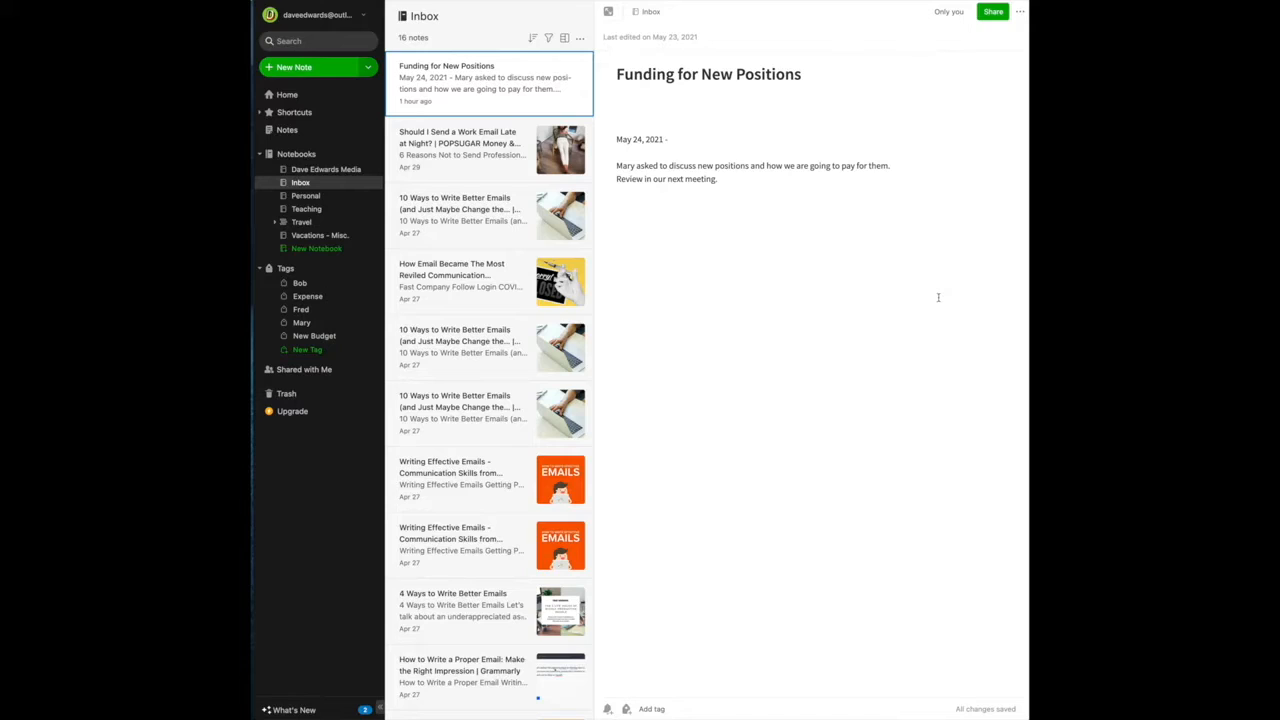
{"action": "mouse_move", "coordinate": [754, 275]}
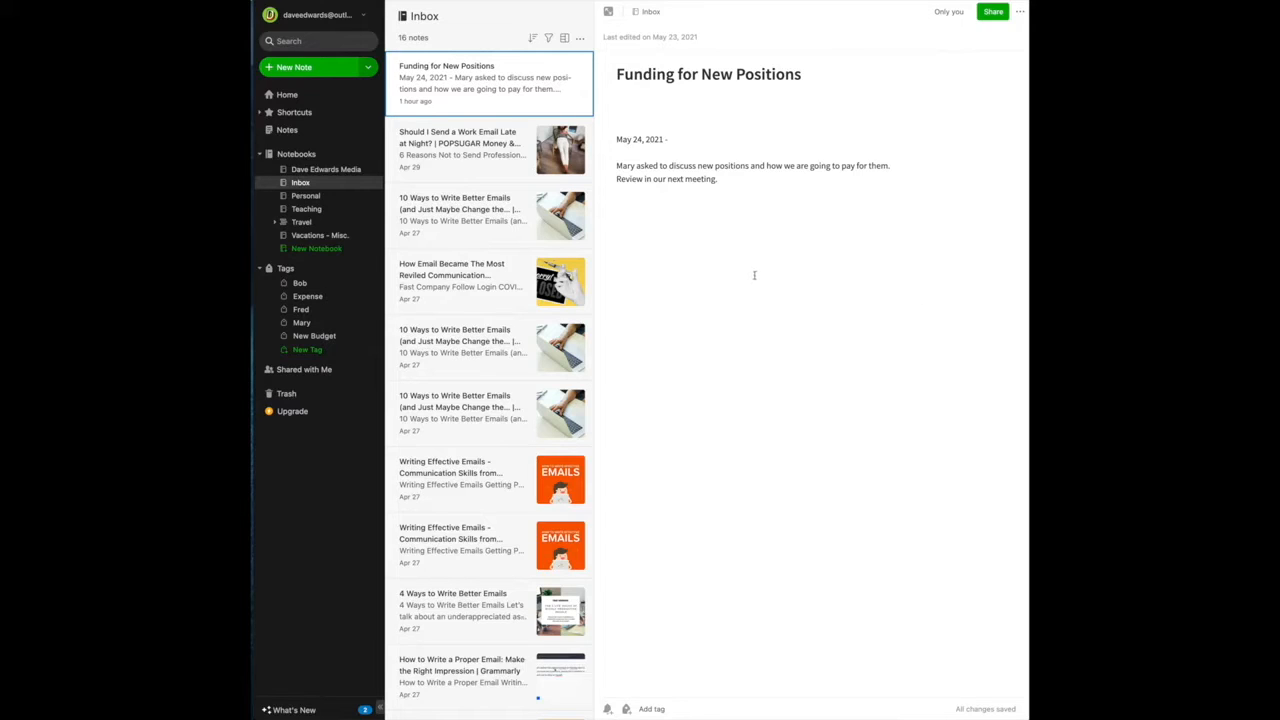
{"action": "mouse_move", "coordinate": [716, 257]}
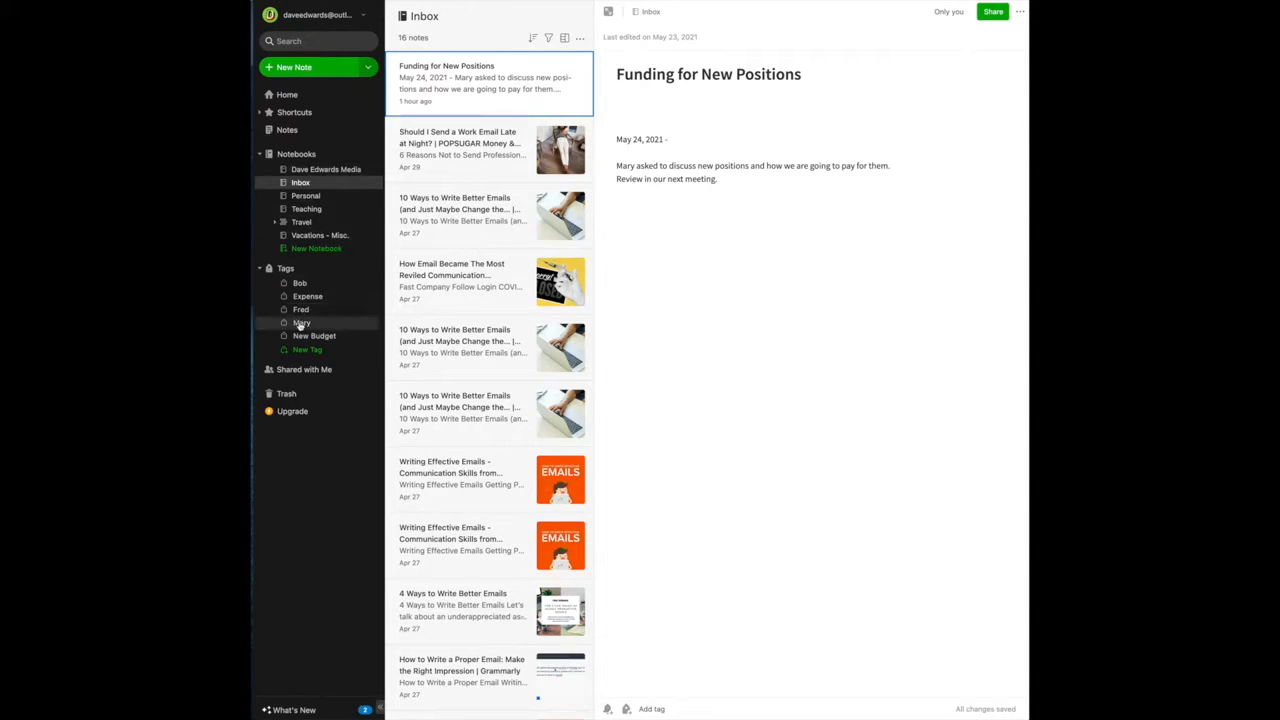
Step: Add the Mary tag to the Funding for New Positions note
{"action": "left_click", "coordinate": [301, 322]}
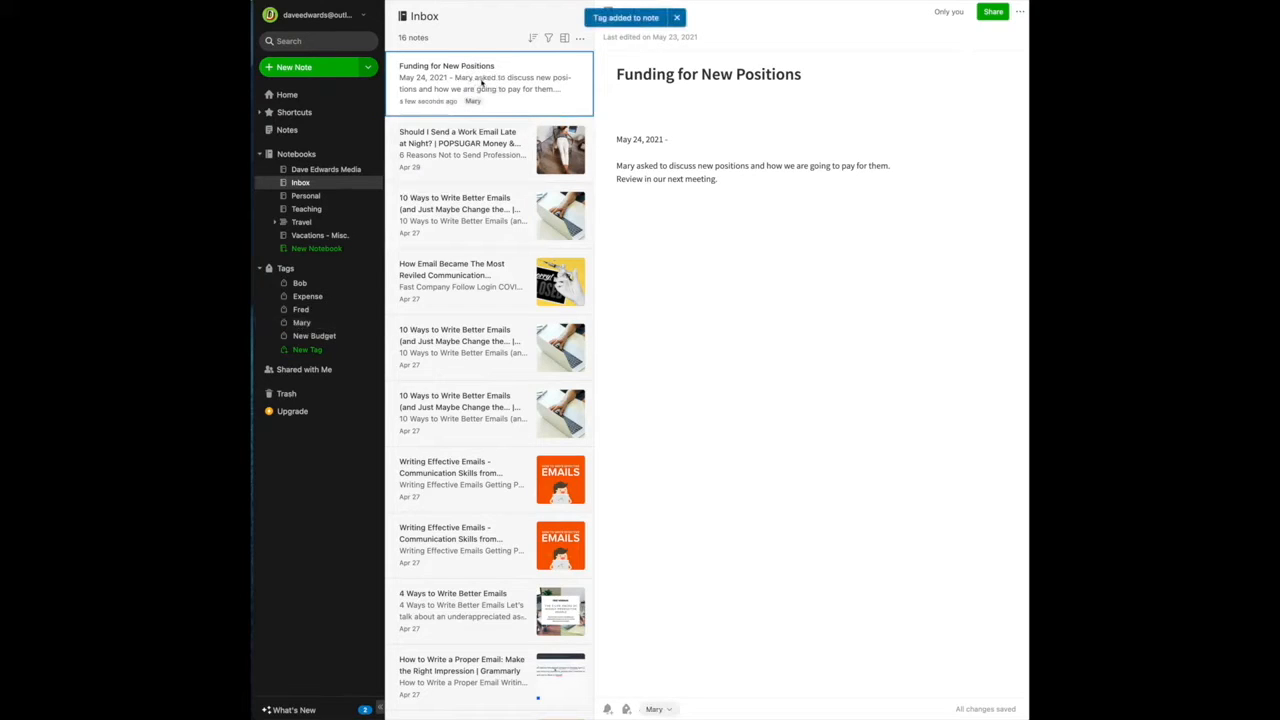
{"action": "left_click", "coordinate": [677, 17]}
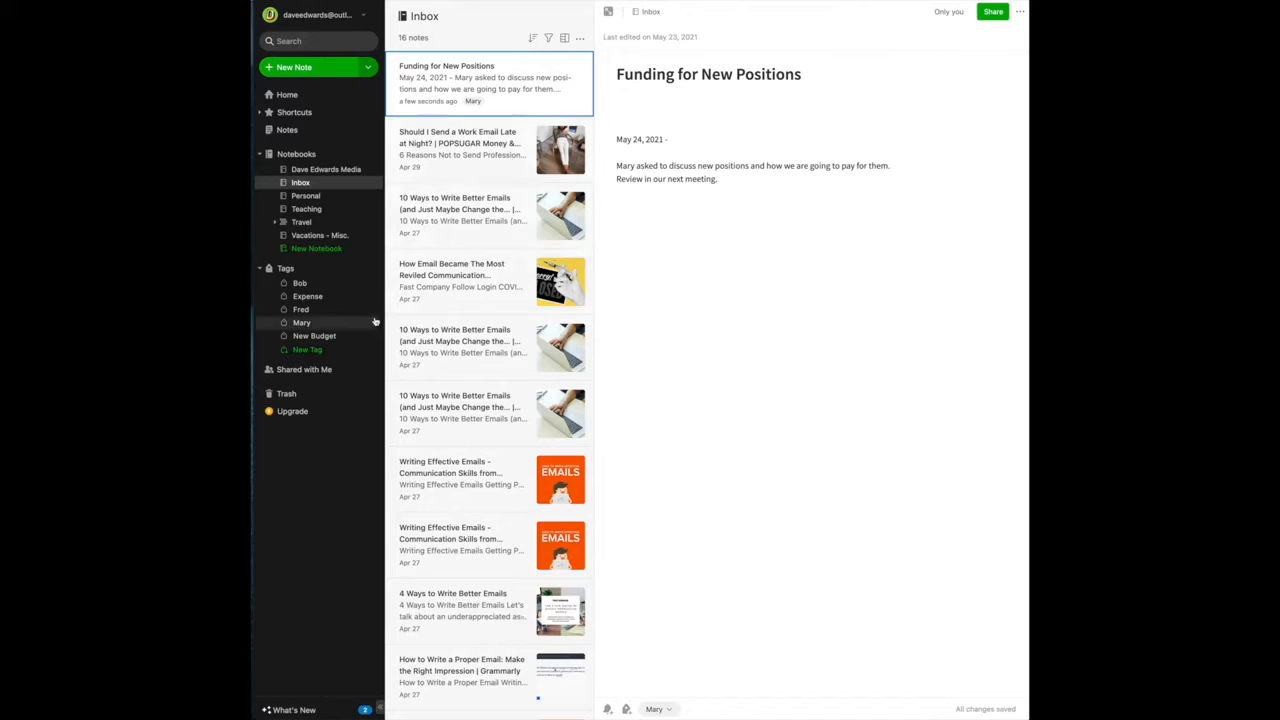
{"action": "mouse_move", "coordinate": [314, 335]}
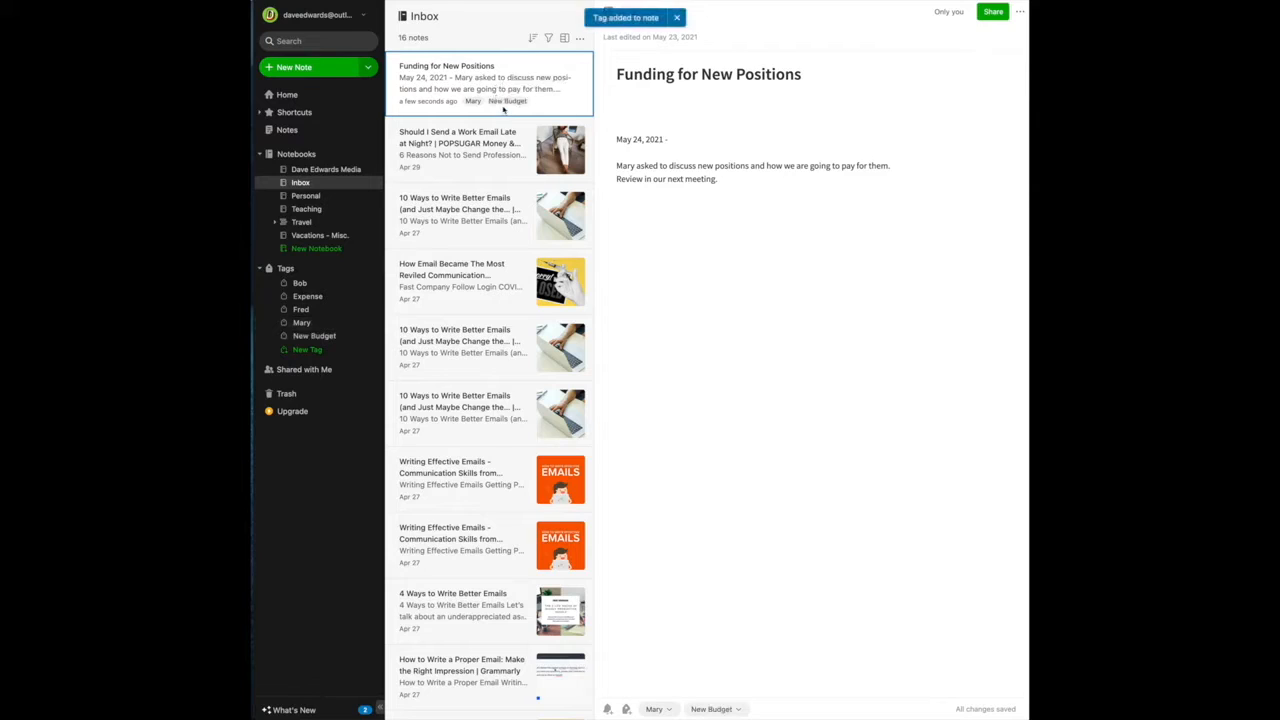
{"action": "mouse_move", "coordinate": [425, 192]}
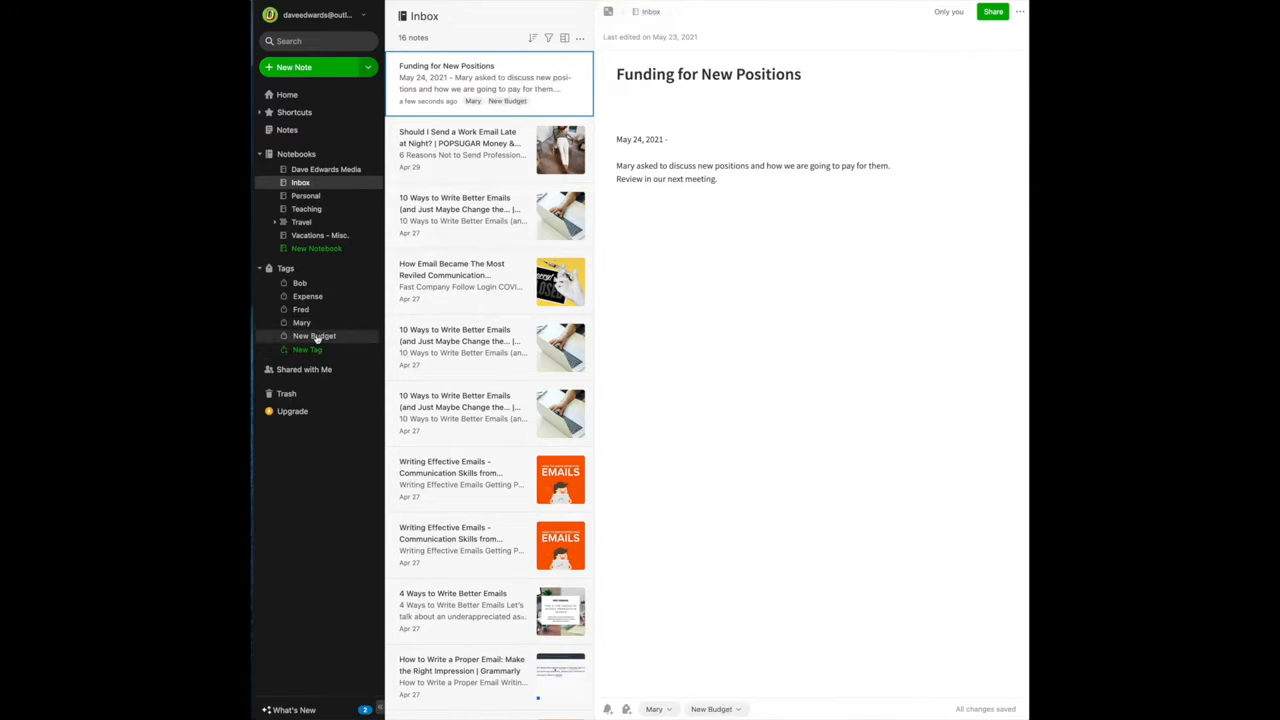
Step: Filter the note list to the New Budget tag, then clear the filter to show all notes
{"action": "left_click", "coordinate": [314, 335]}
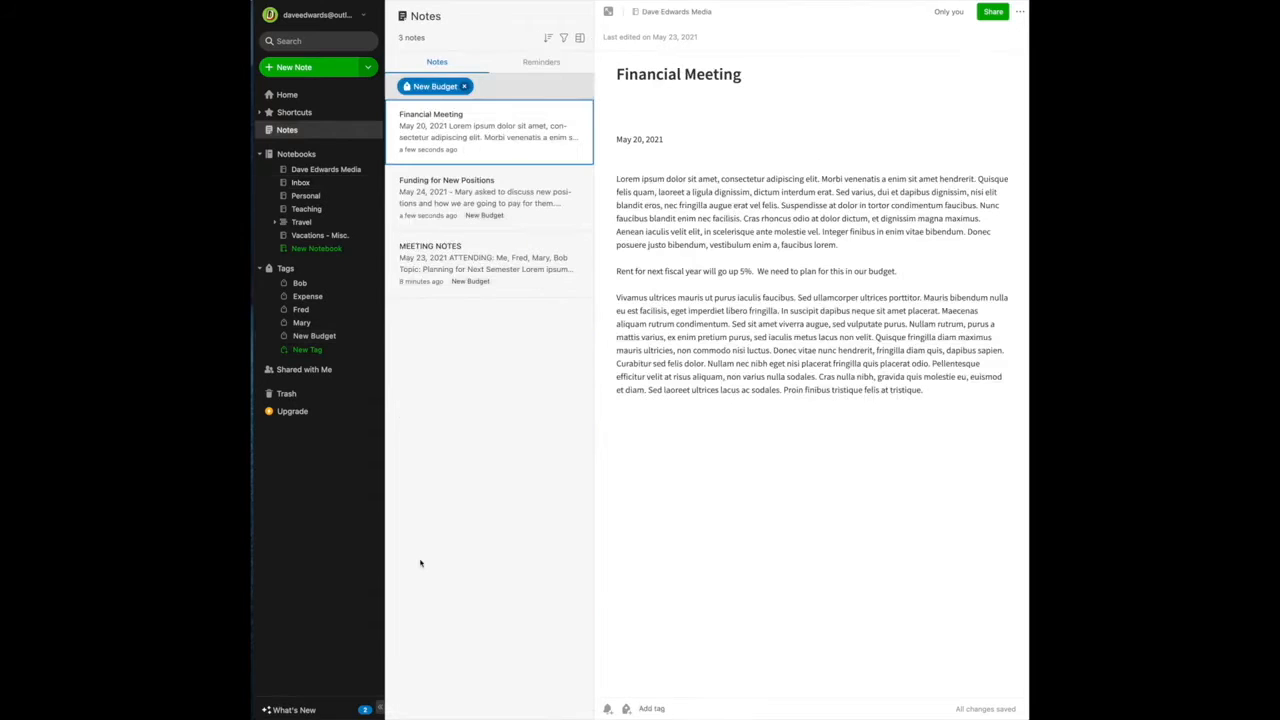
{"action": "mouse_move", "coordinate": [535, 570]}
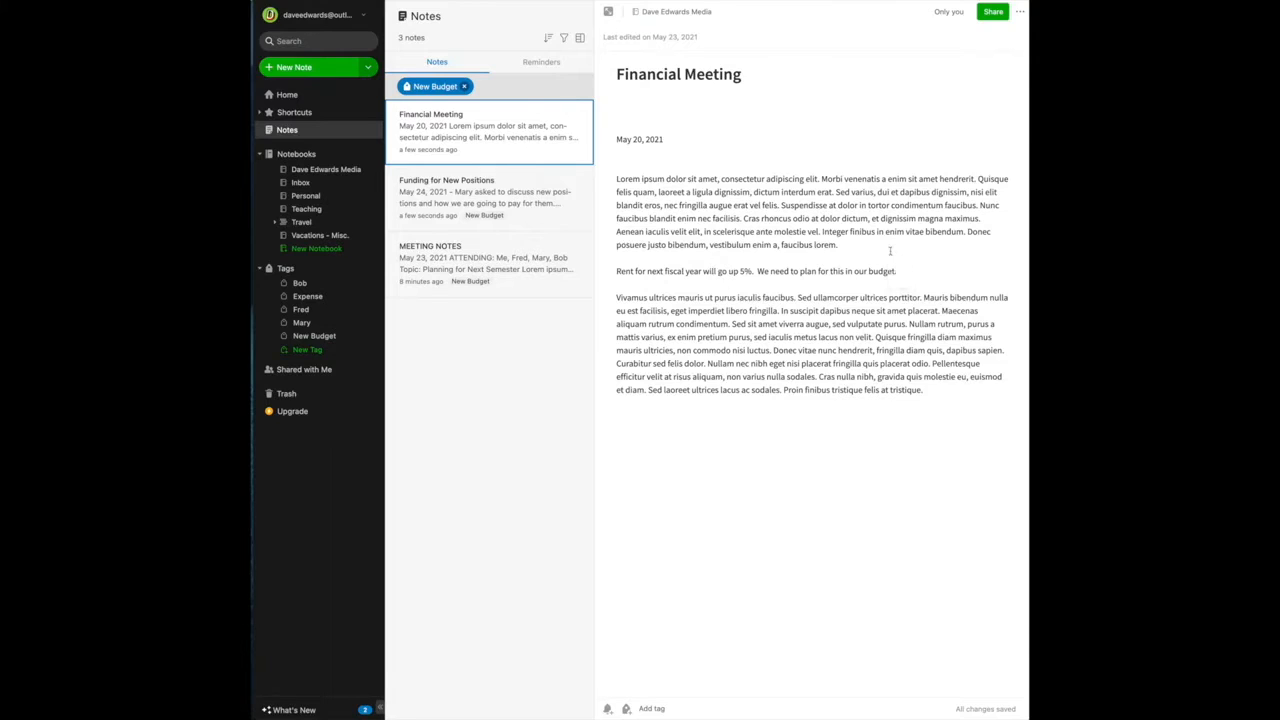
{"action": "mouse_move", "coordinate": [749, 539]}
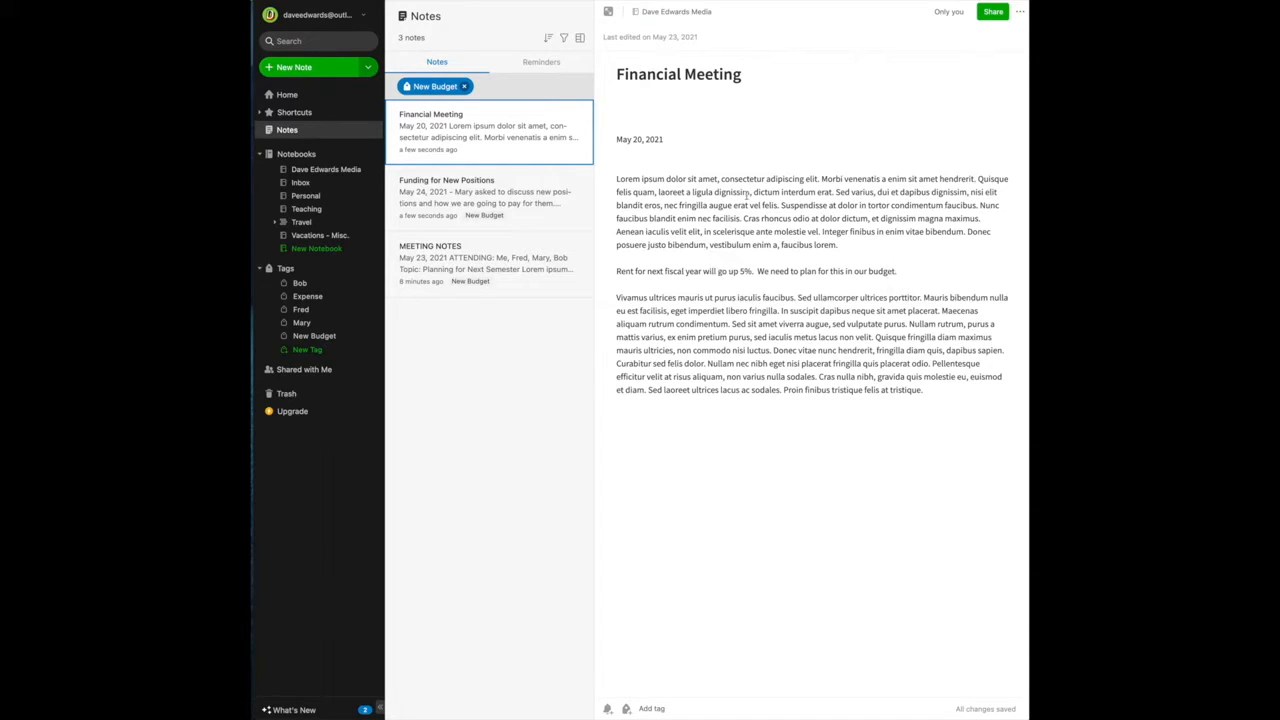
{"action": "mouse_move", "coordinate": [833, 288]}
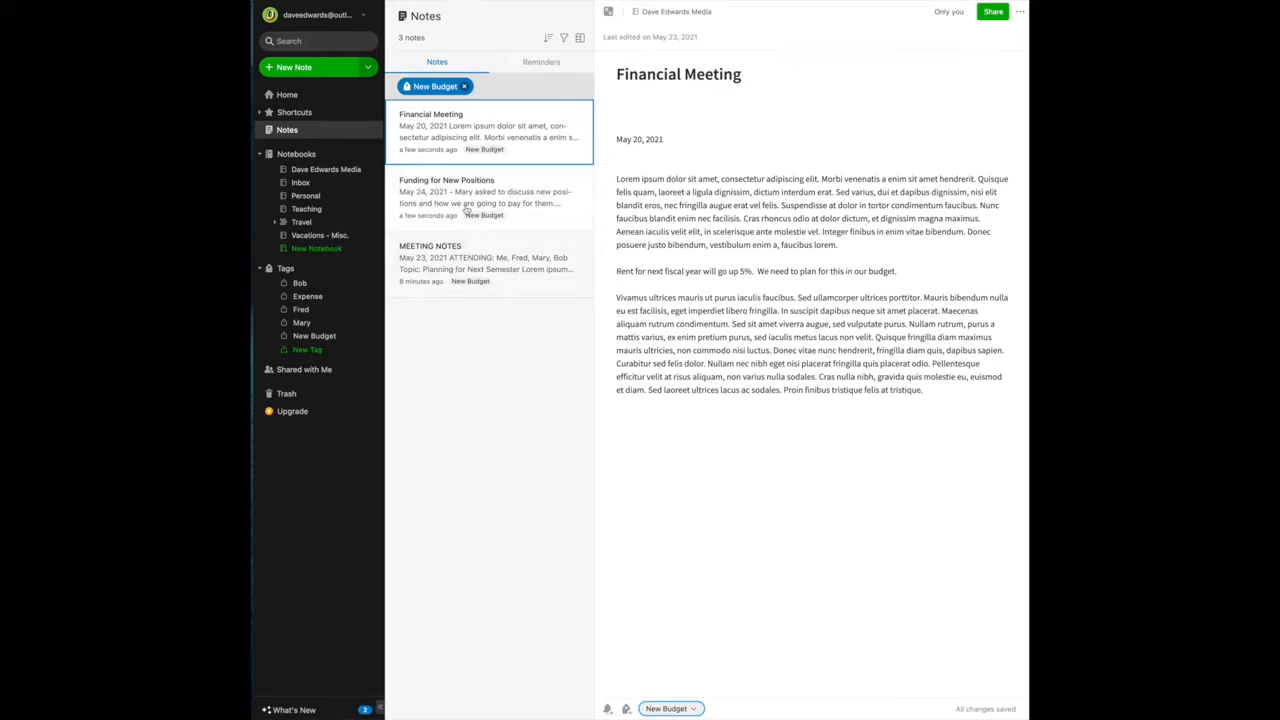
{"action": "mouse_move", "coordinate": [477, 313]}
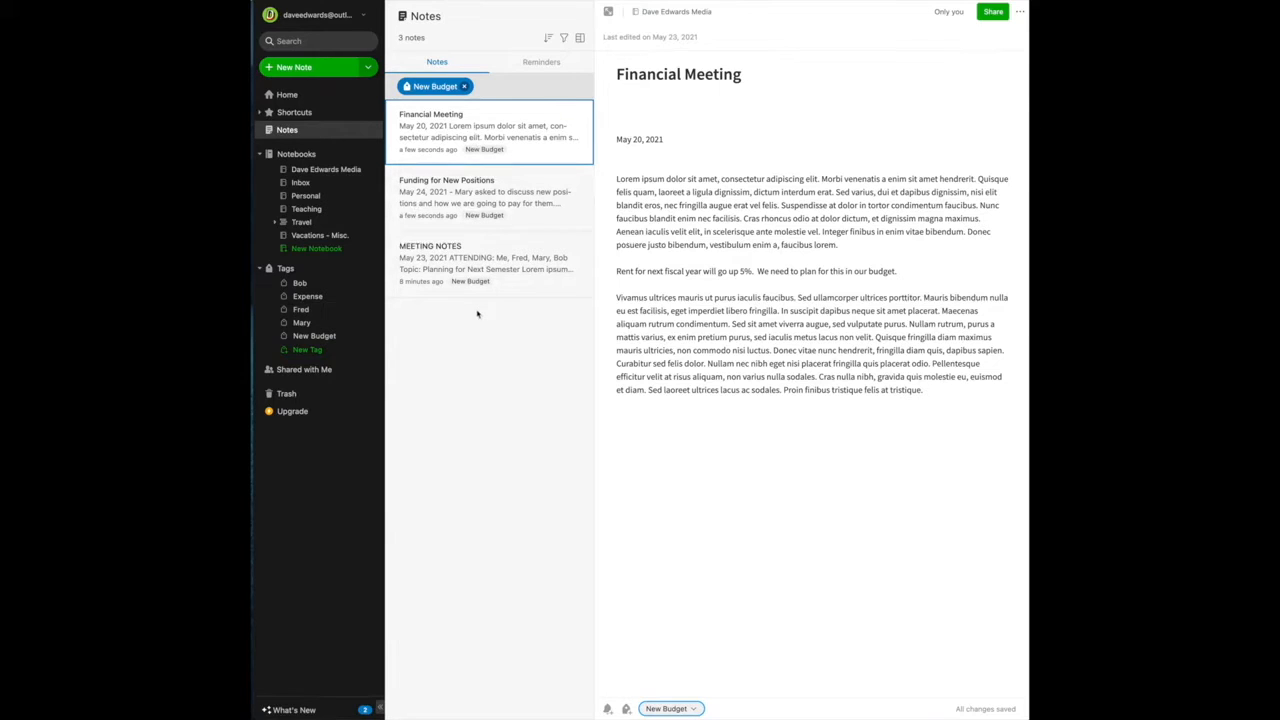
{"action": "left_click", "coordinate": [464, 86]}
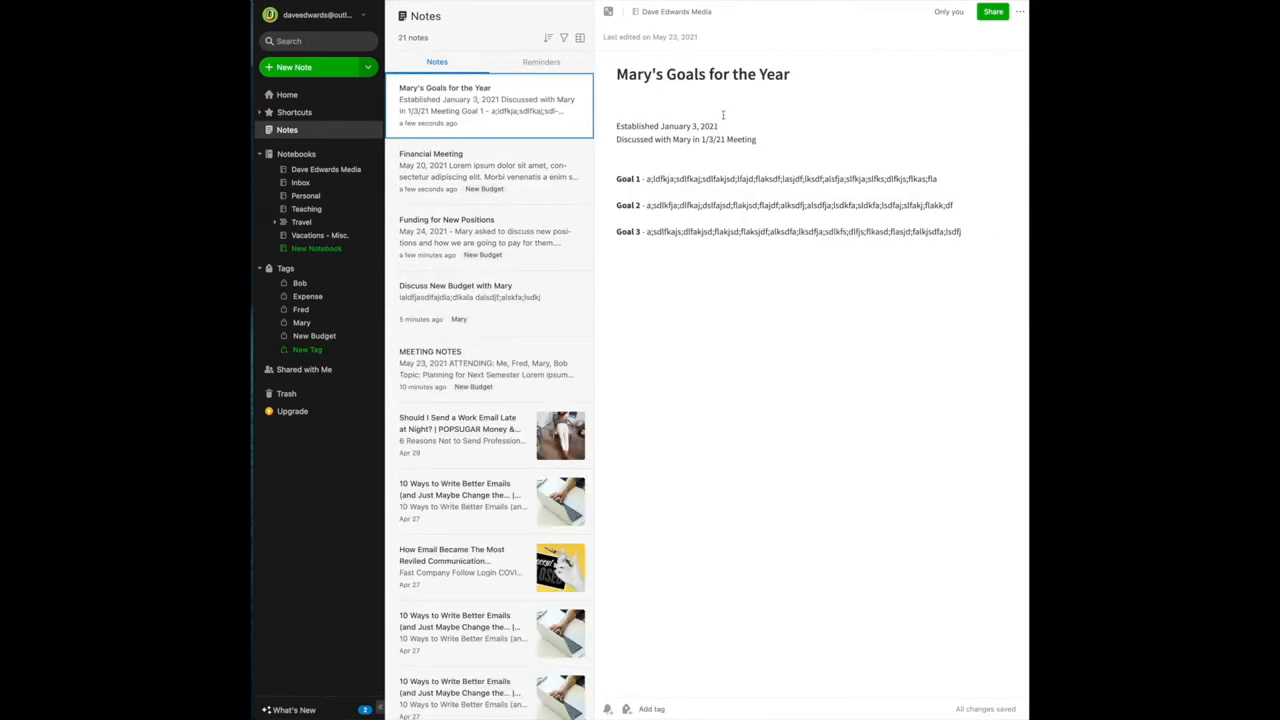
{"action": "mouse_move", "coordinate": [834, 123]}
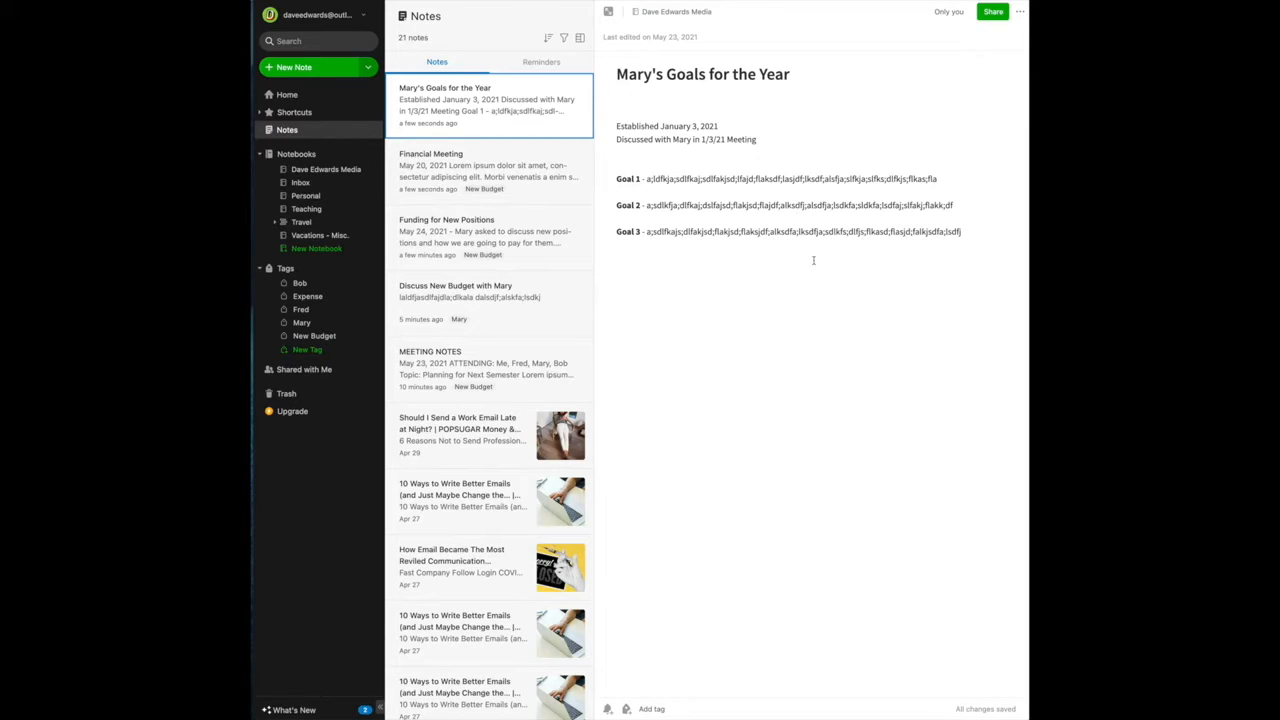
{"action": "mouse_move", "coordinate": [830, 287]}
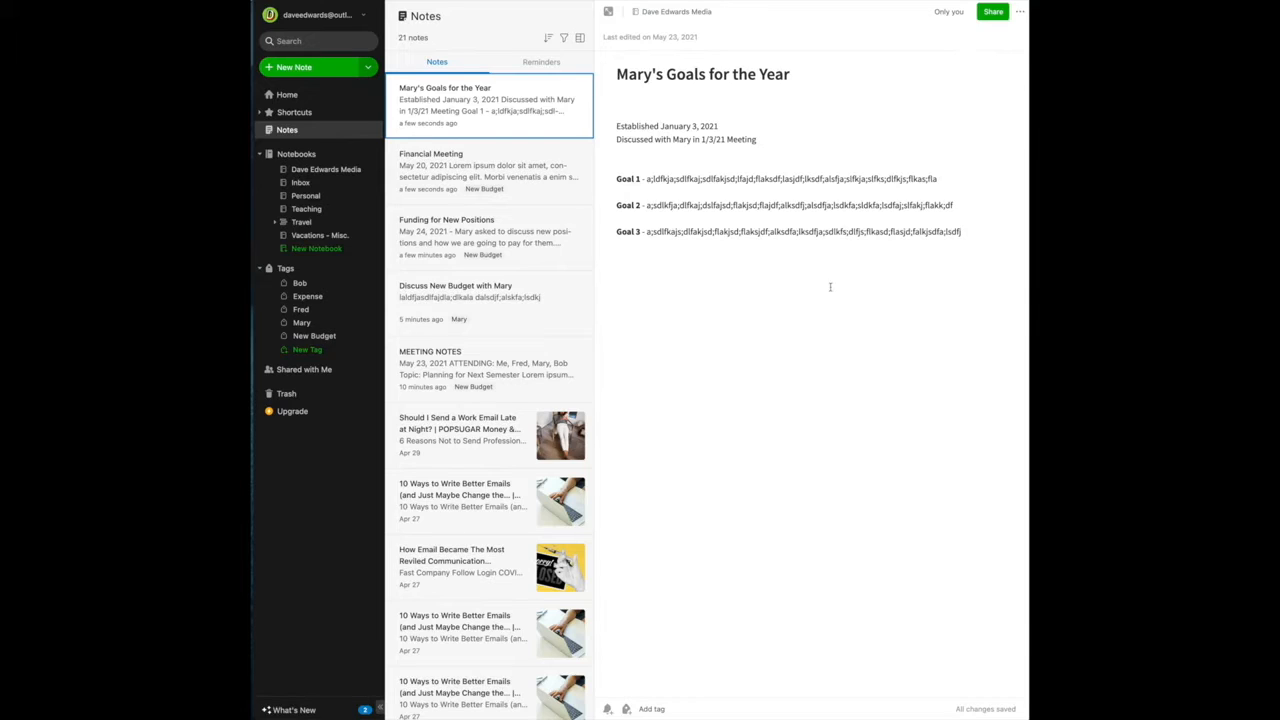
{"action": "mouse_move", "coordinate": [799, 277]}
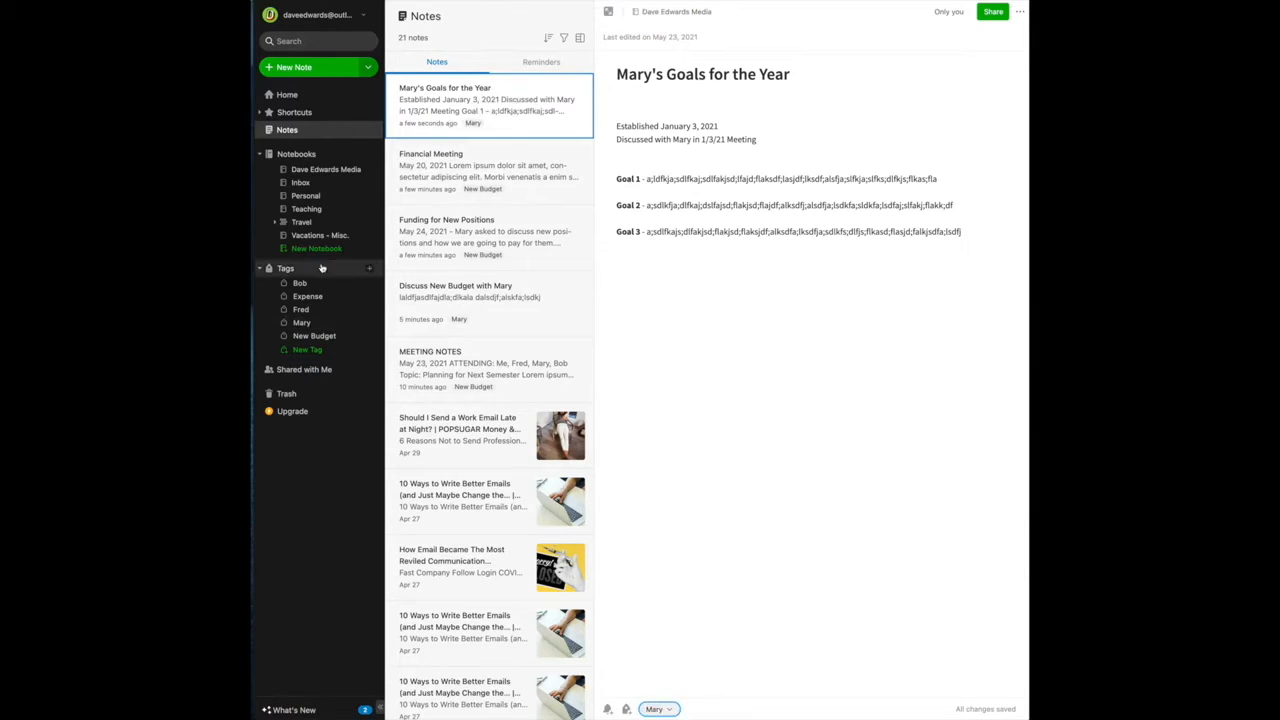
{"action": "left_click", "coordinate": [301, 322]}
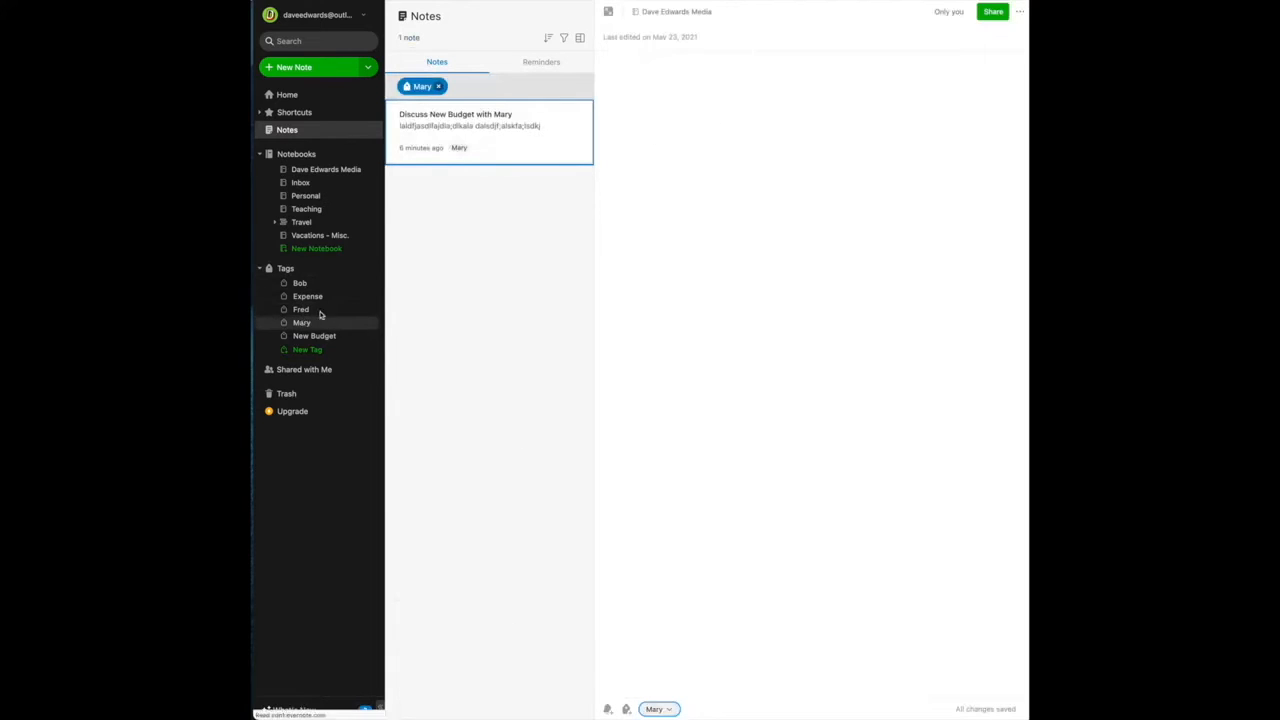
{"action": "left_click", "coordinate": [489, 130]}
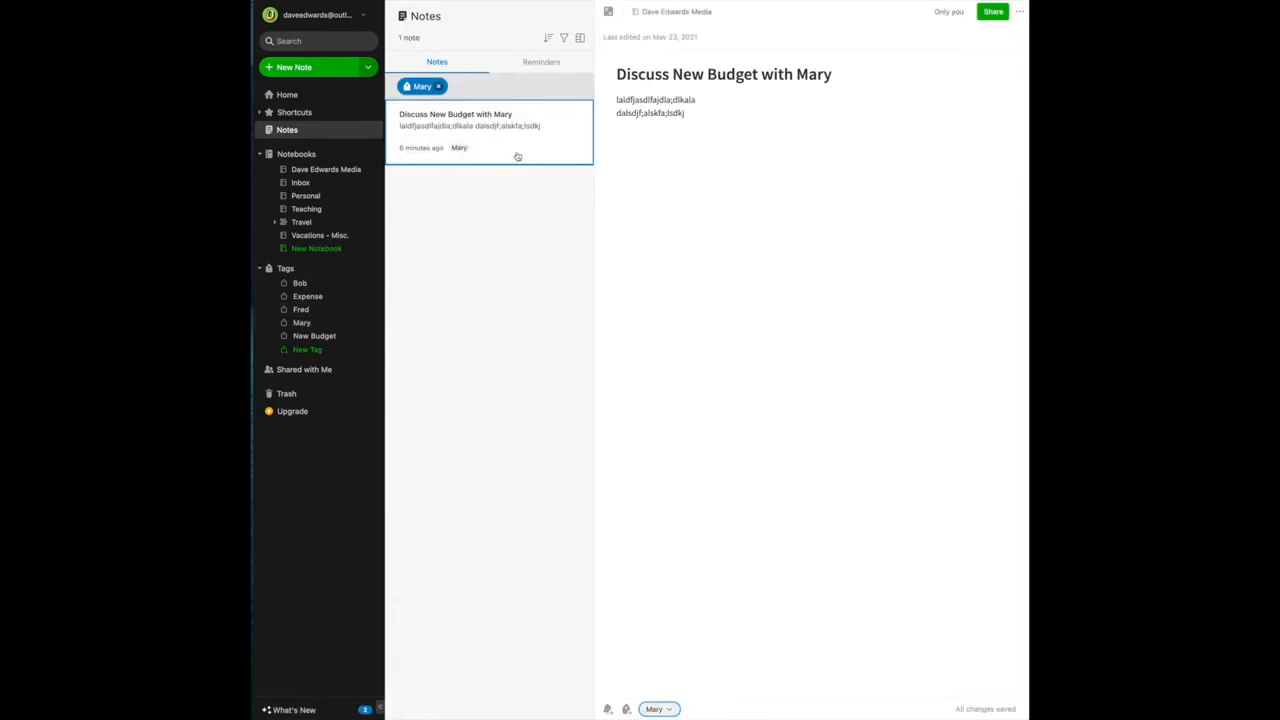
{"action": "left_click", "coordinate": [294, 67]}
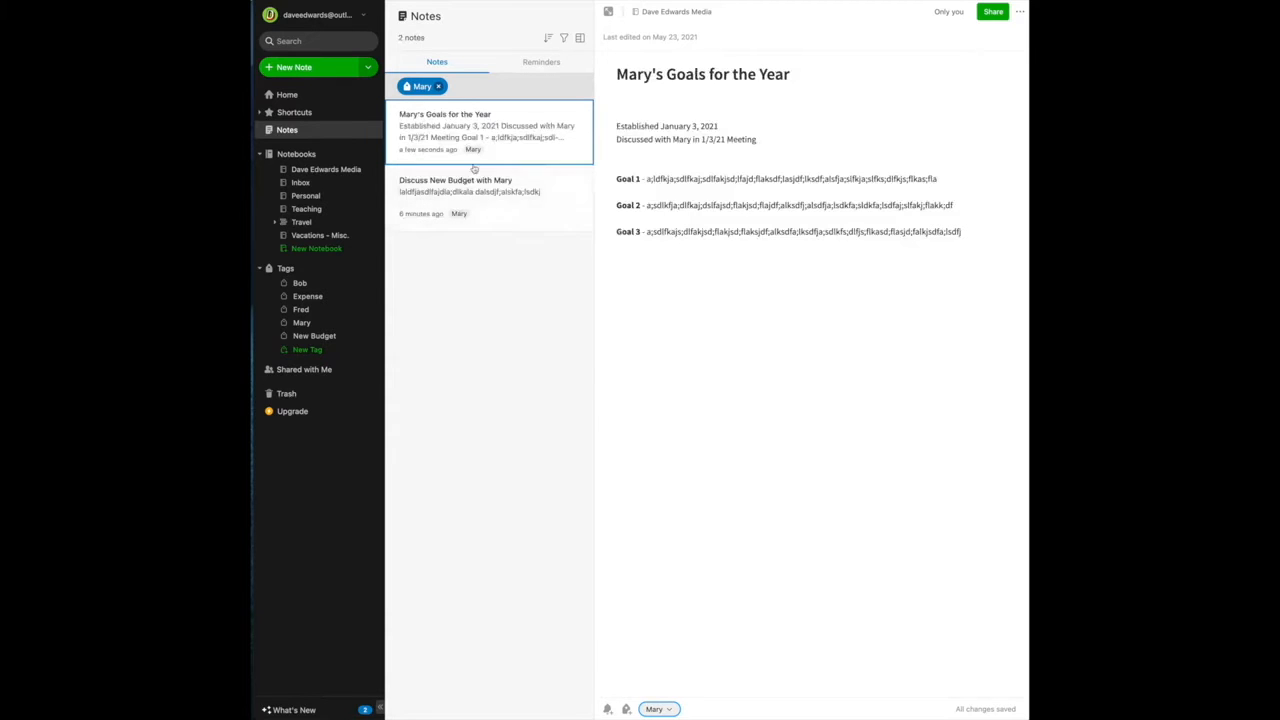
{"action": "mouse_move", "coordinate": [450, 254]}
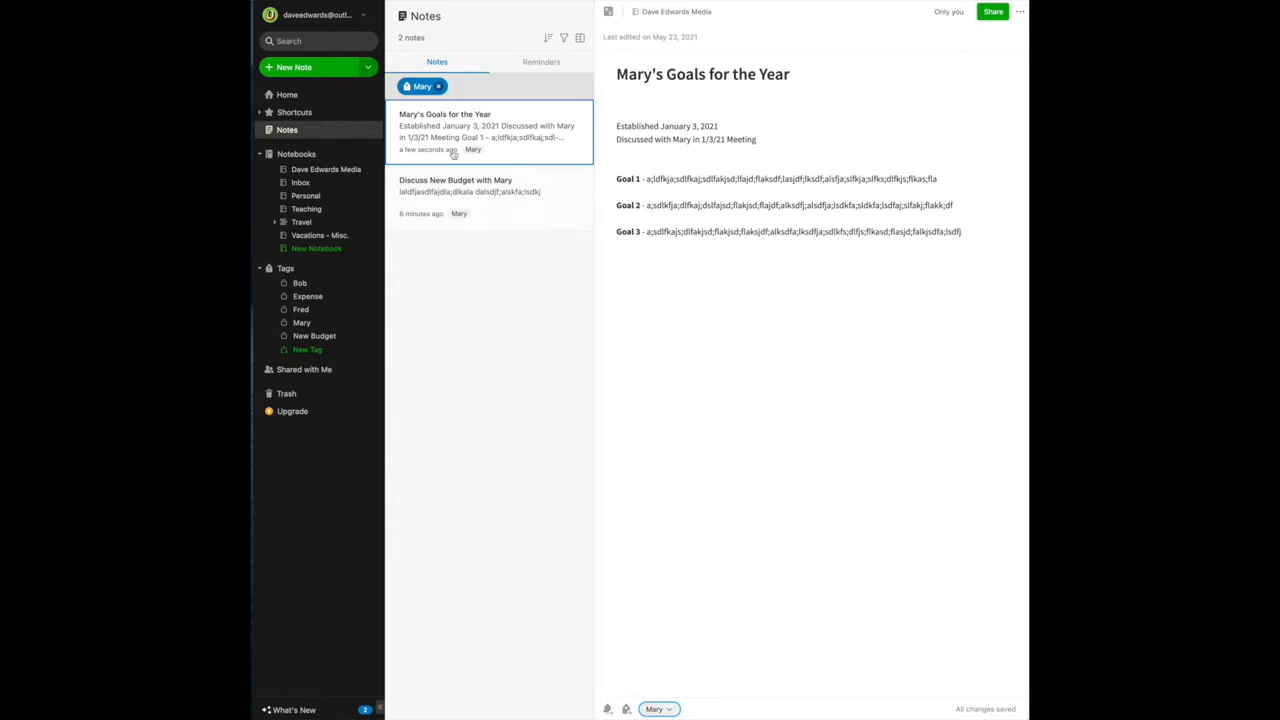
{"action": "mouse_move", "coordinate": [453, 248]}
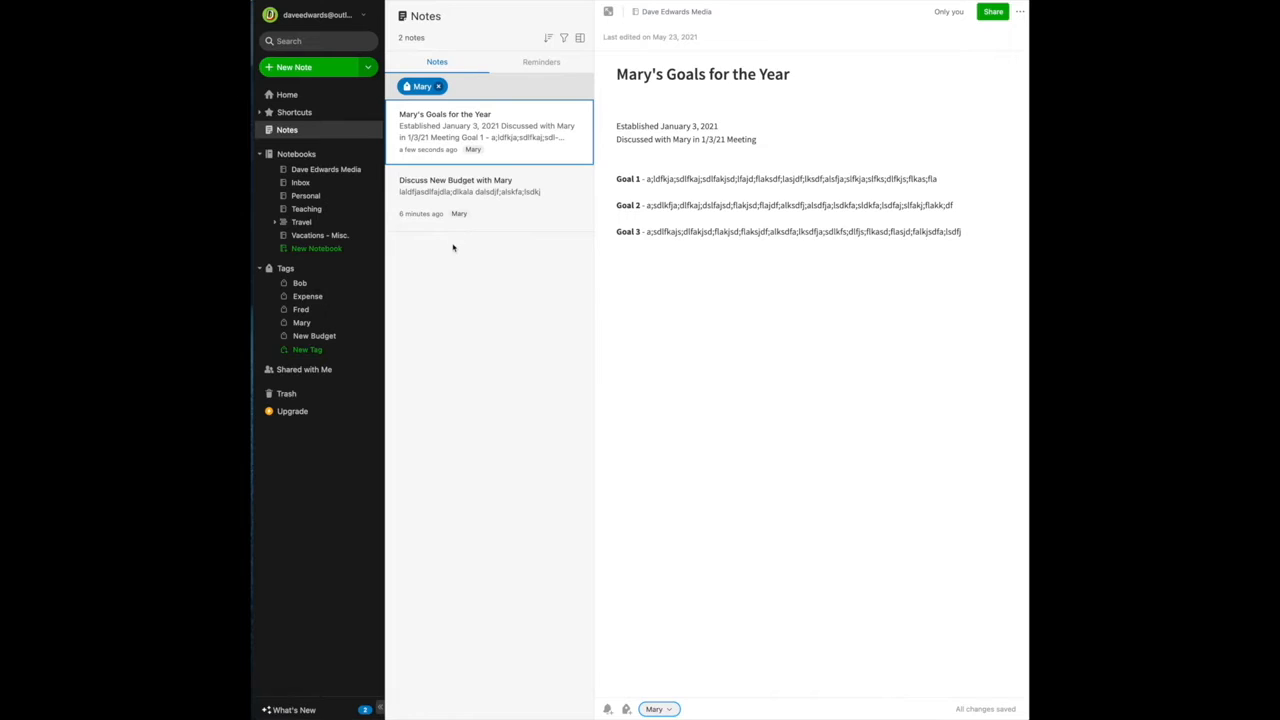
{"action": "mouse_move", "coordinate": [469, 249]}
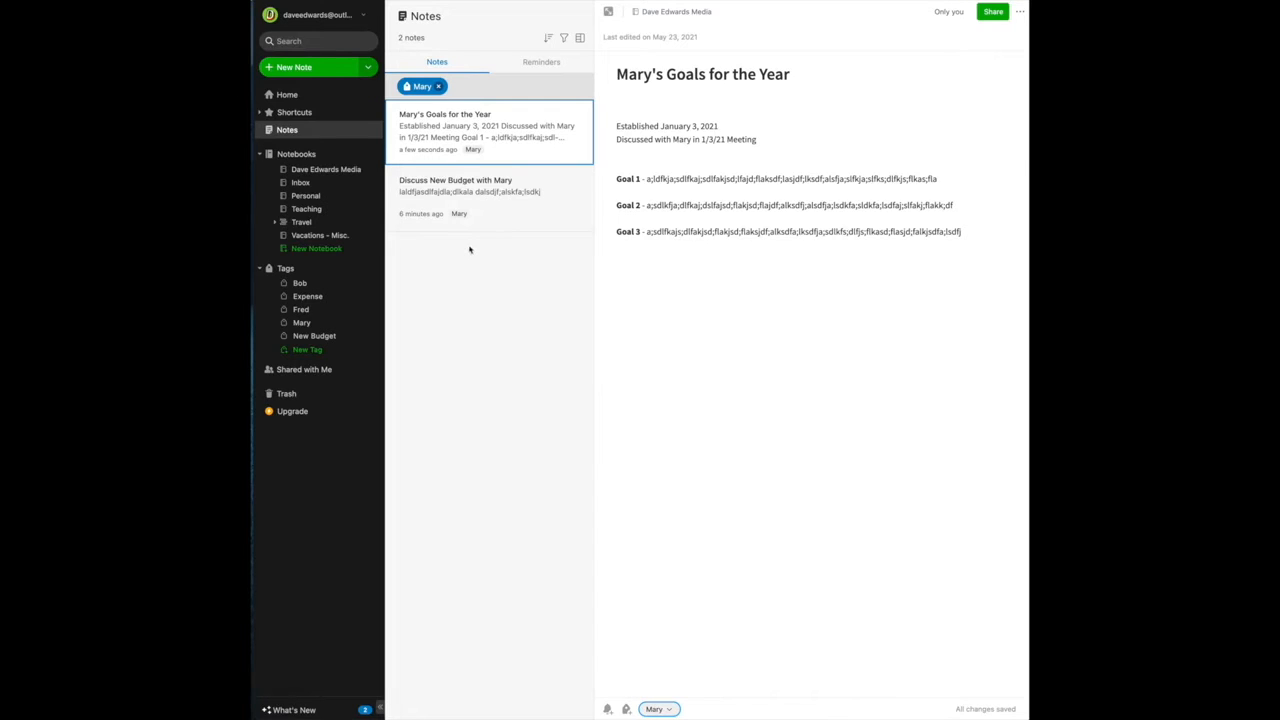
{"action": "mouse_move", "coordinate": [456, 228]}
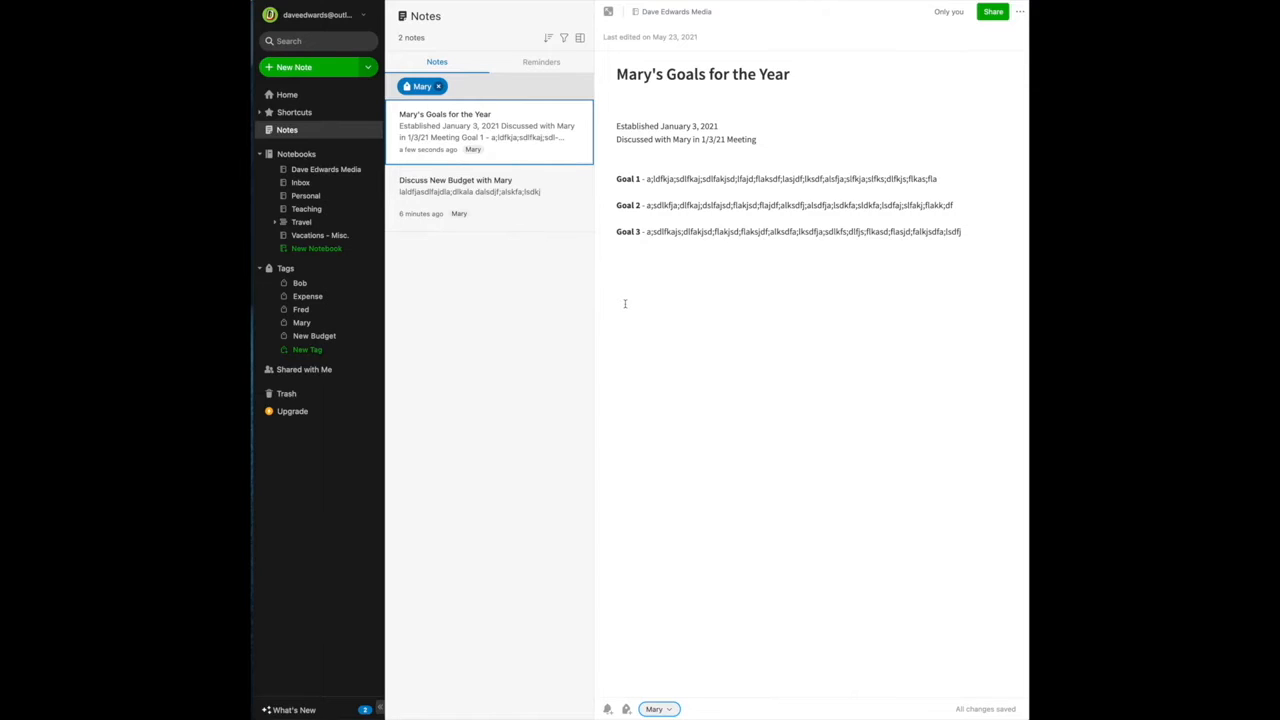
{"action": "mouse_move", "coordinate": [693, 308]}
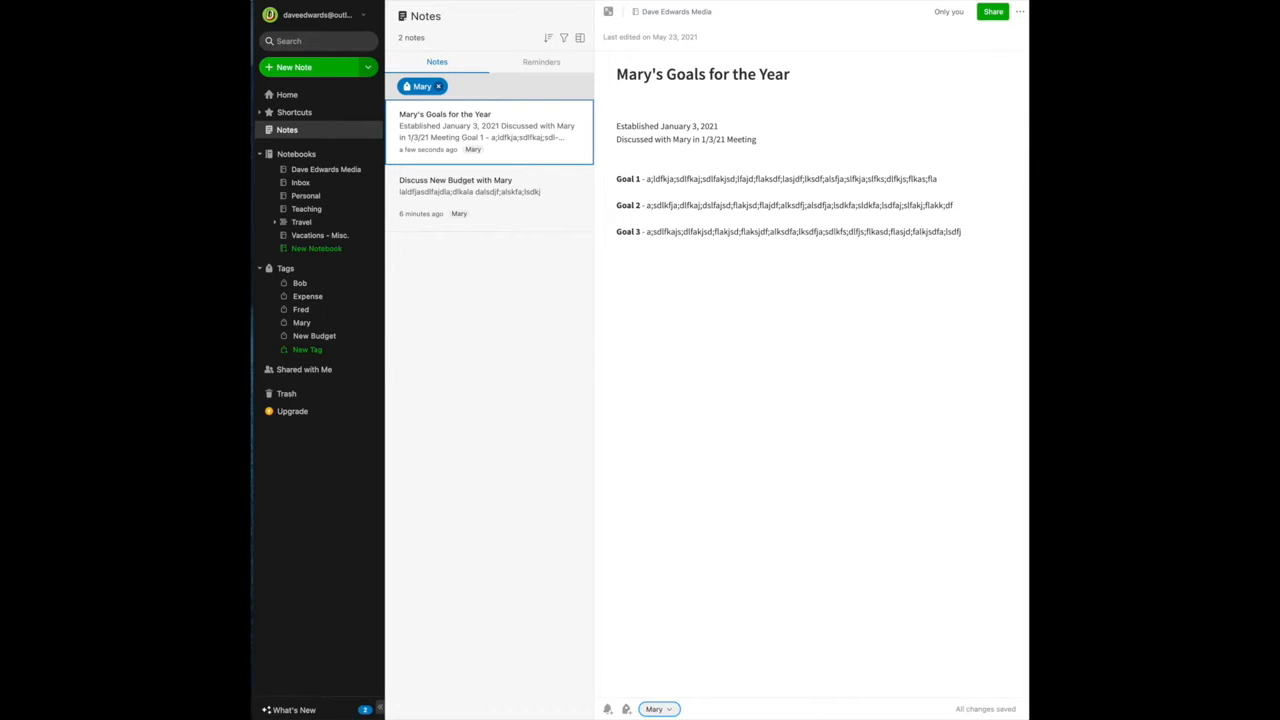
{"action": "mouse_move", "coordinate": [732, 279]}
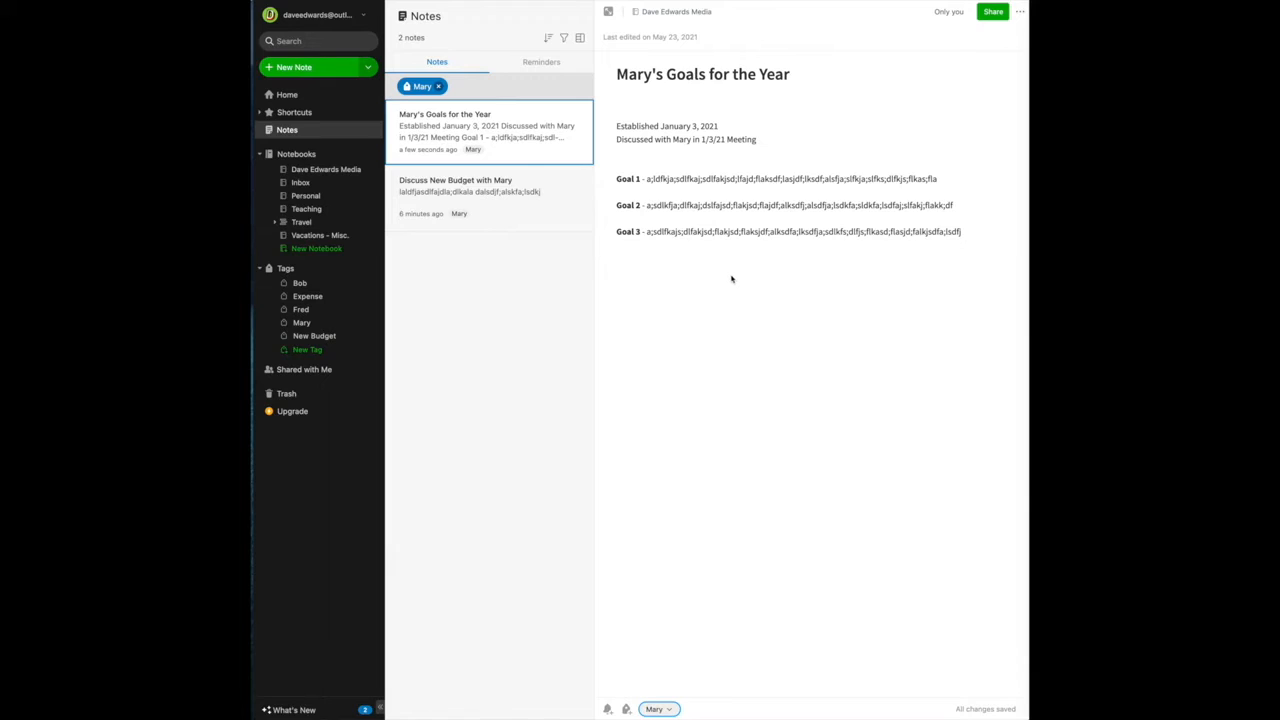
{"action": "mouse_move", "coordinate": [700, 418]}
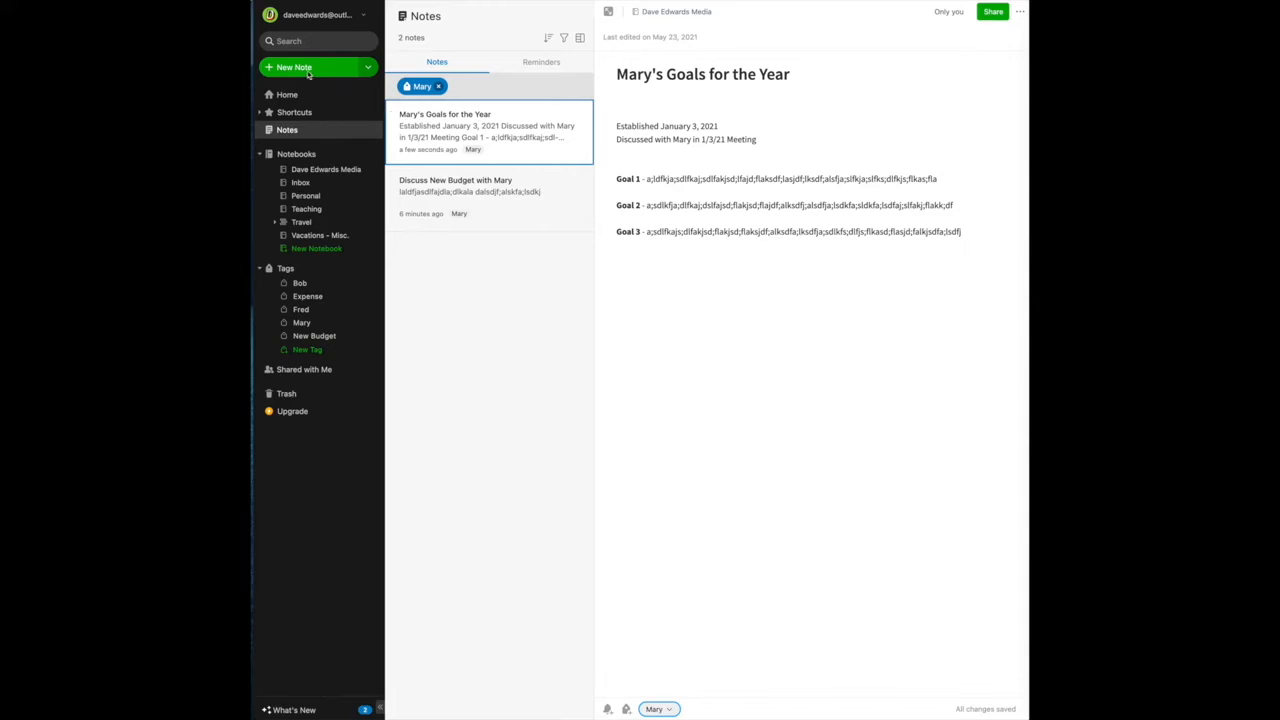
Step: Start a new note and title it 'Mileage Report'
{"action": "left_click", "coordinate": [438, 86]}
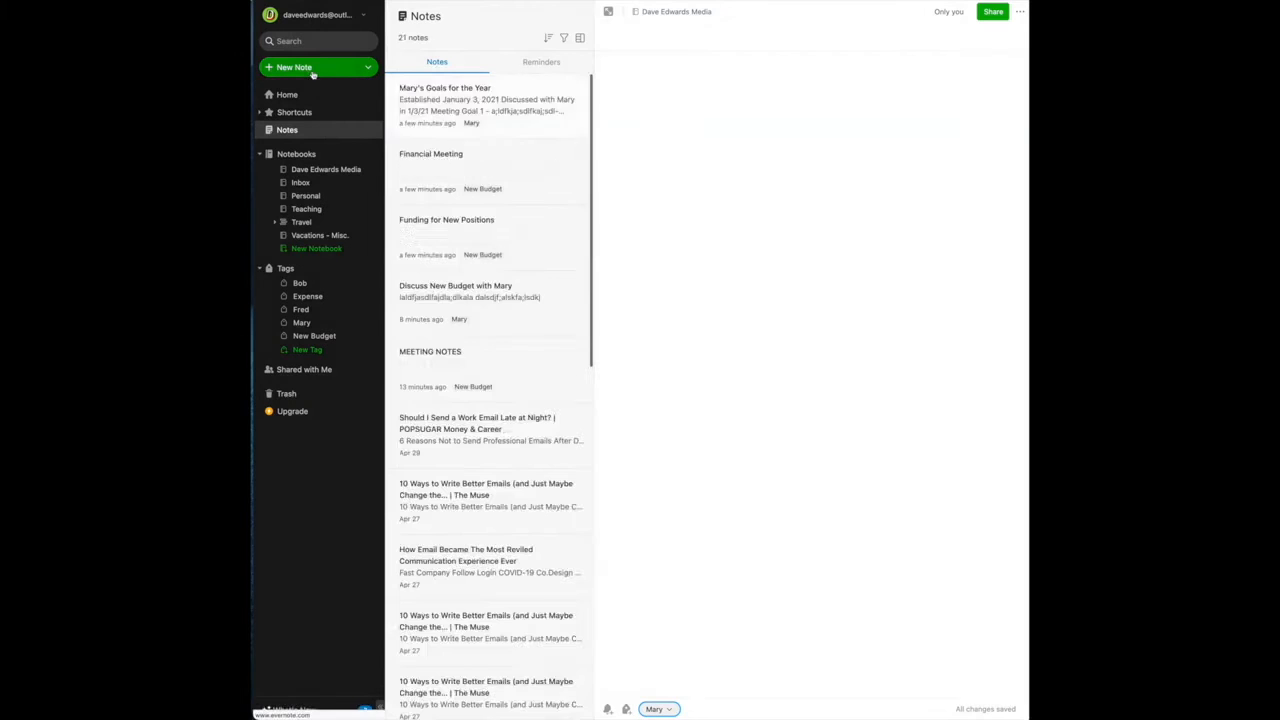
{"action": "left_click", "coordinate": [311, 67]}
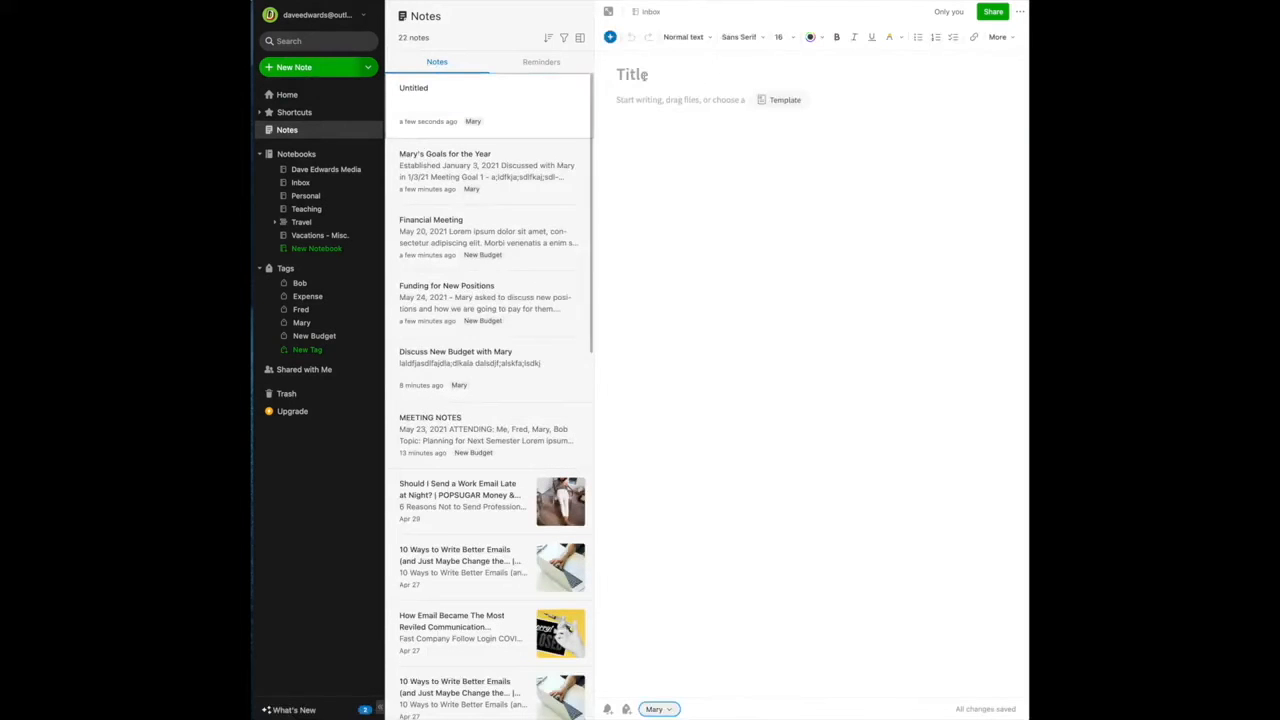
{"action": "left_click", "coordinate": [633, 74]}
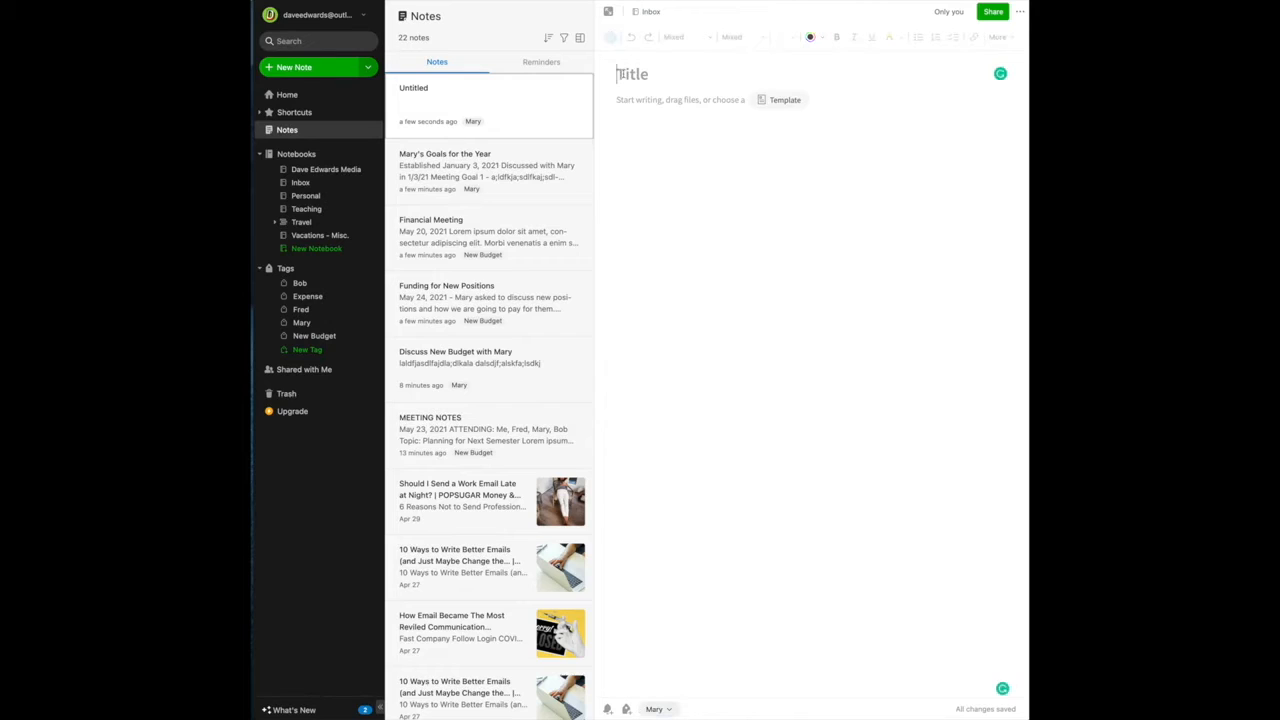
{"action": "type", "text": "Mil"}
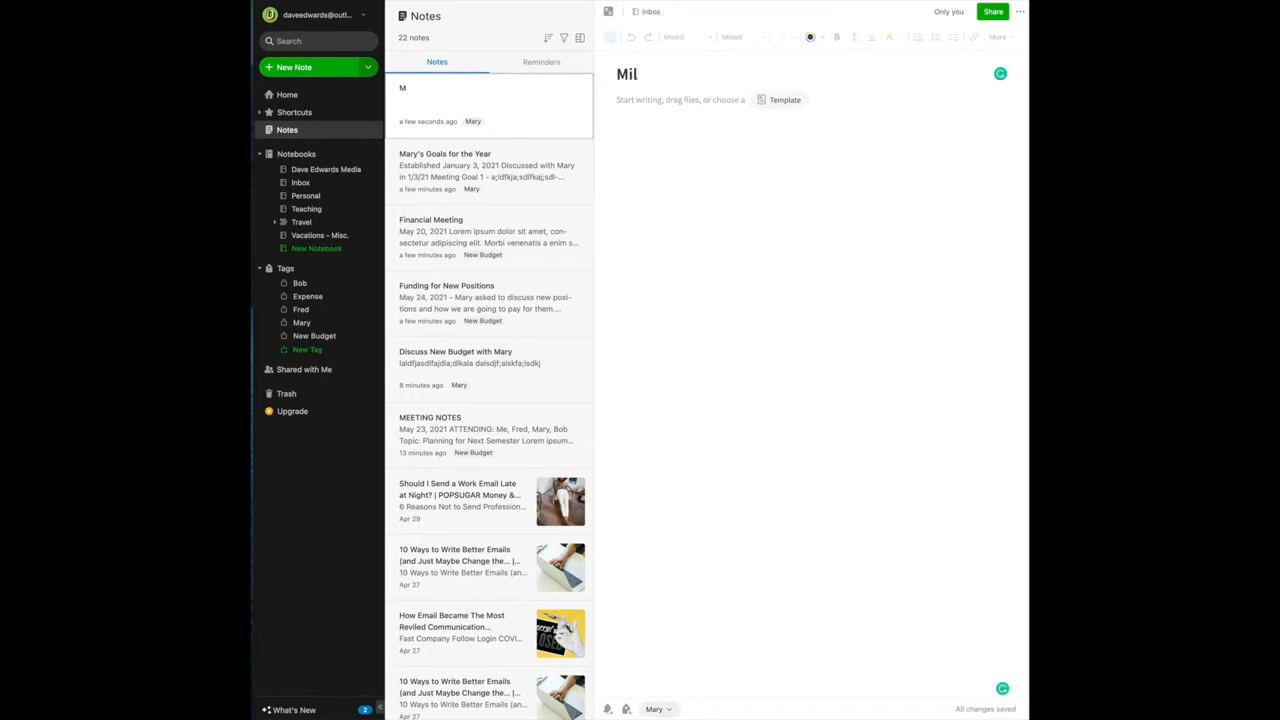
{"action": "type", "text": "eag"}
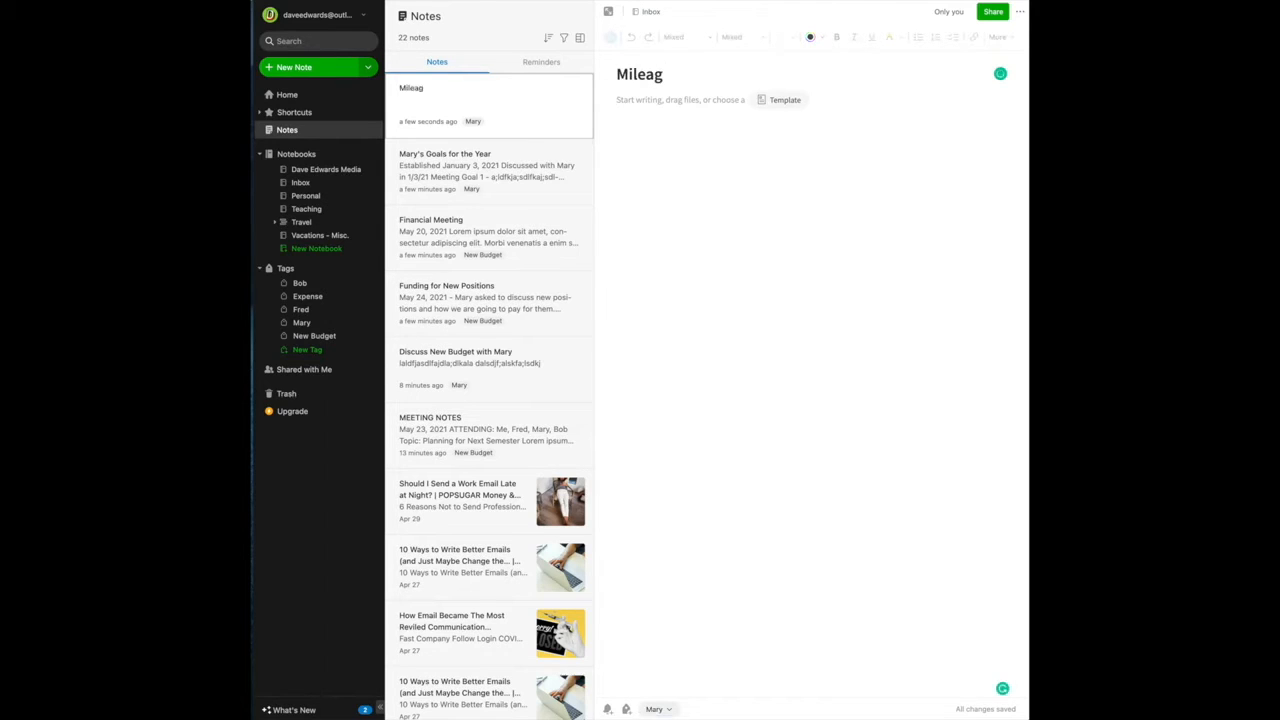
{"action": "type", "text": "e R"}
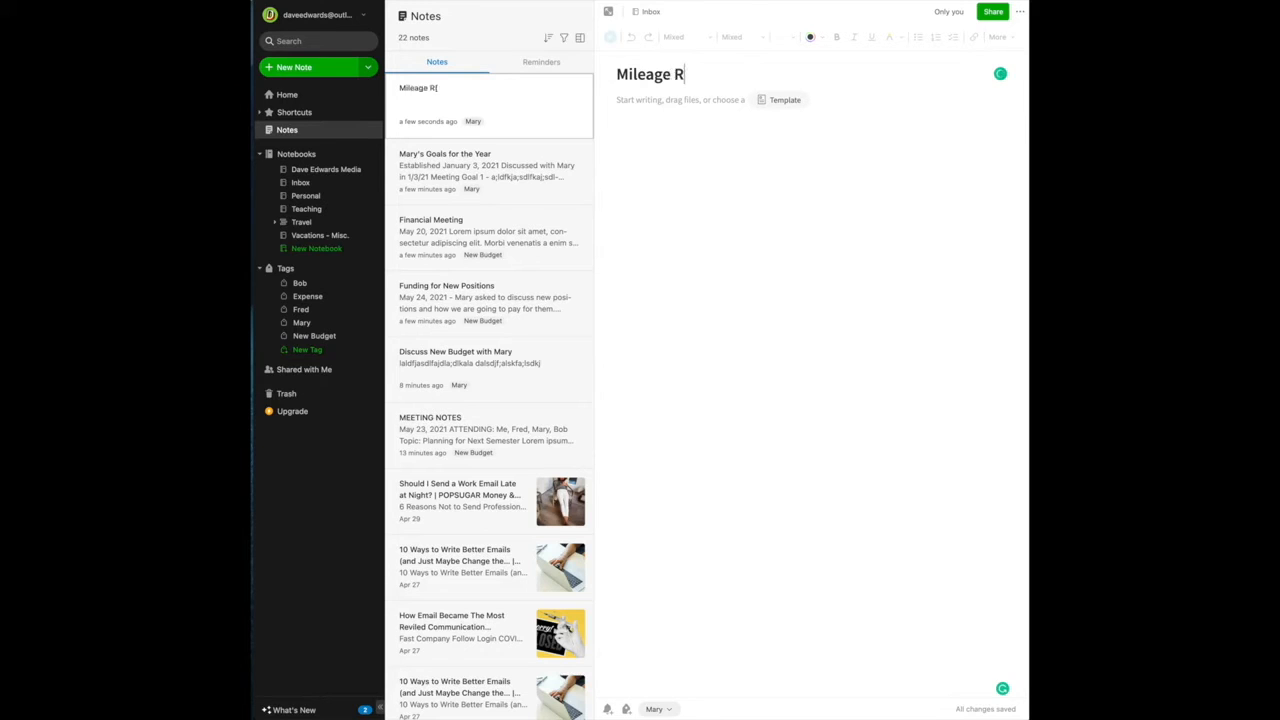
{"action": "type", "text": "eport"}
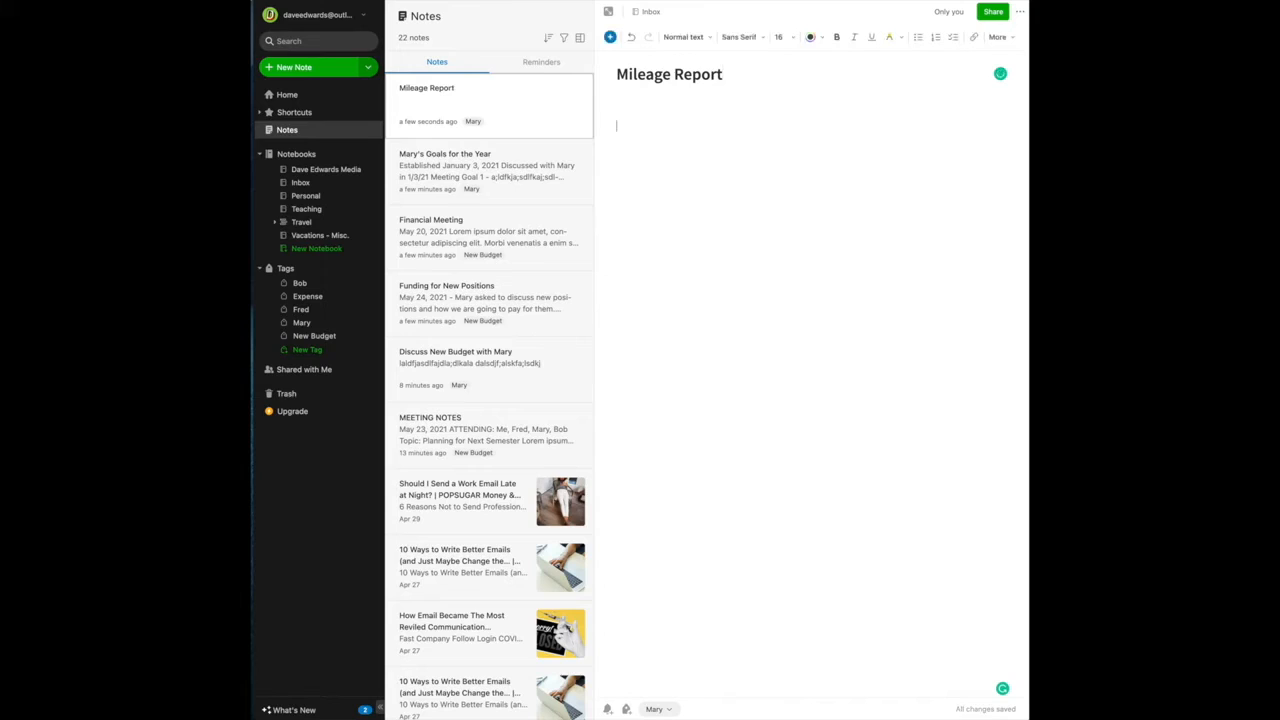
Step: Write '43 mile RT' and '$2 Tolls' on separate lines in the note body
{"action": "type", "text": "43"}
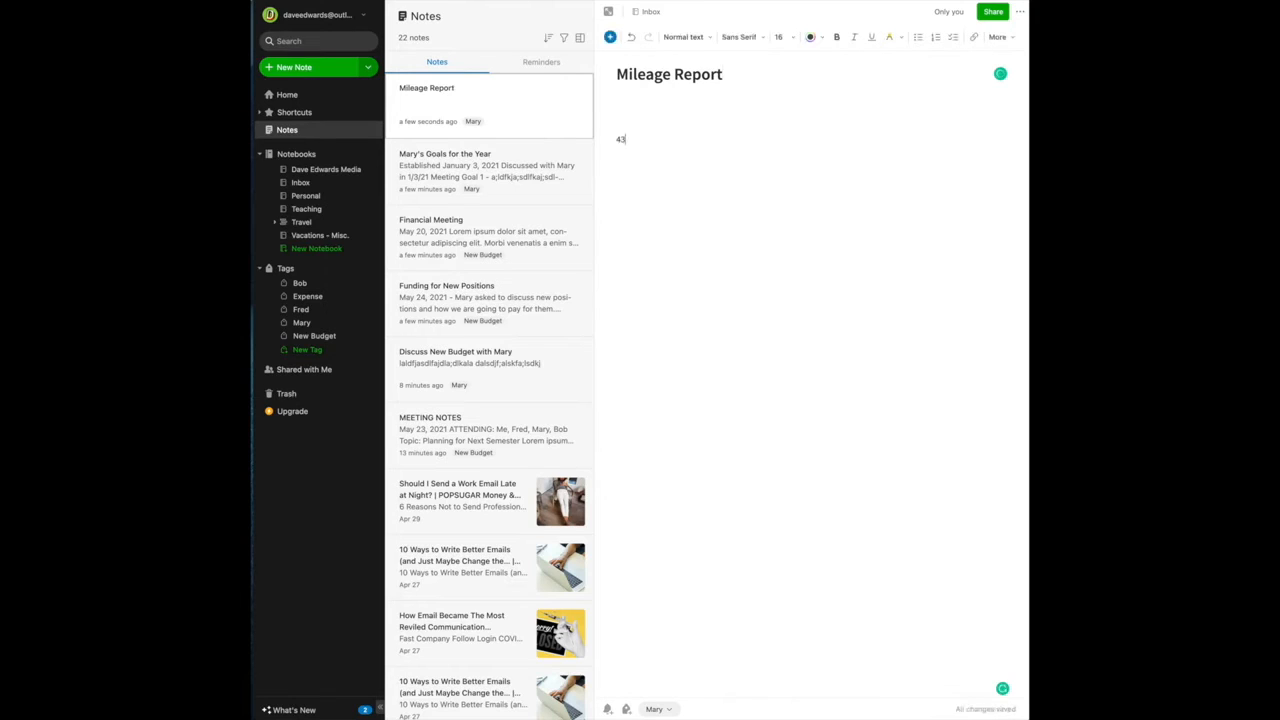
{"action": "type", "text": "mile"}
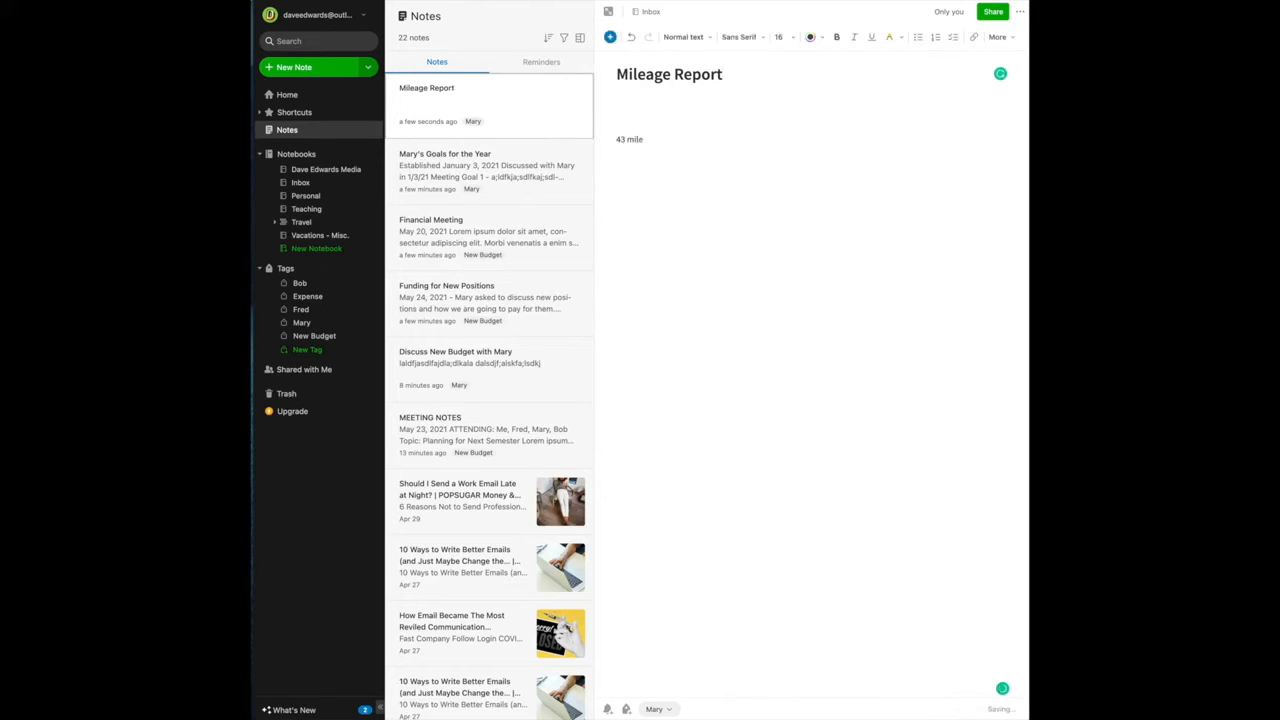
{"action": "type", "text": "RT"}
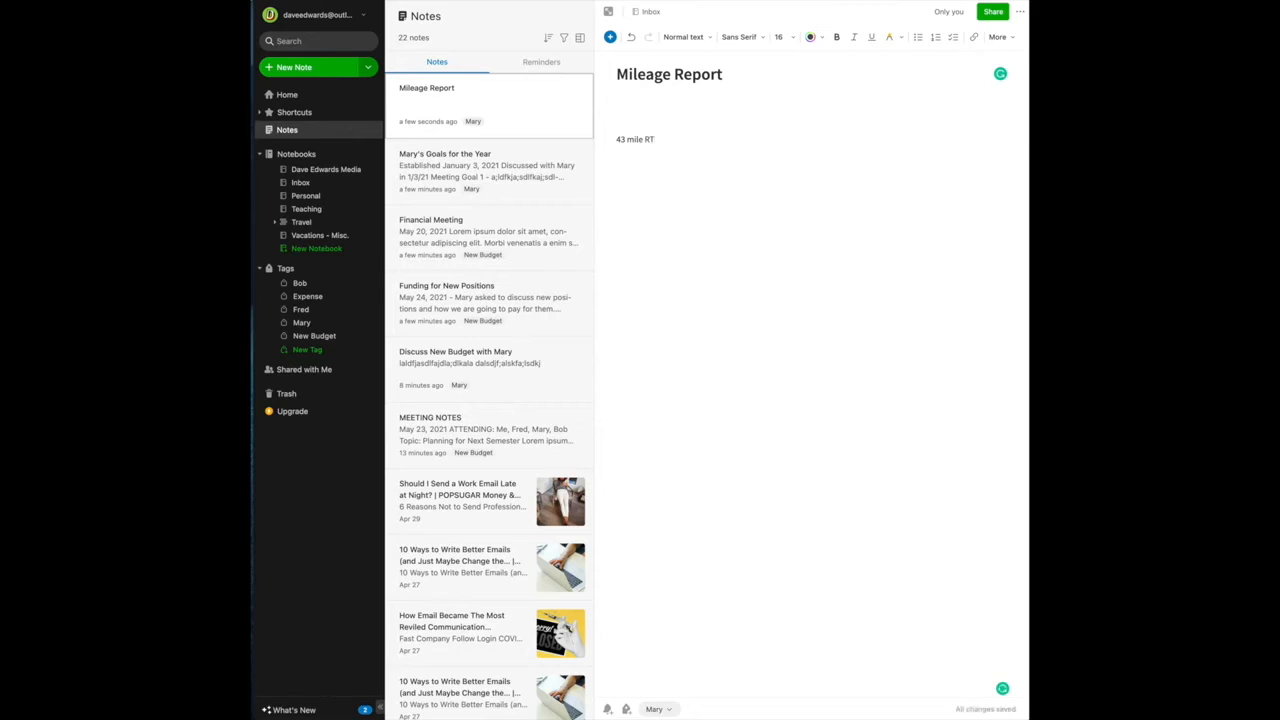
{"action": "left_click", "coordinate": [617, 151]}
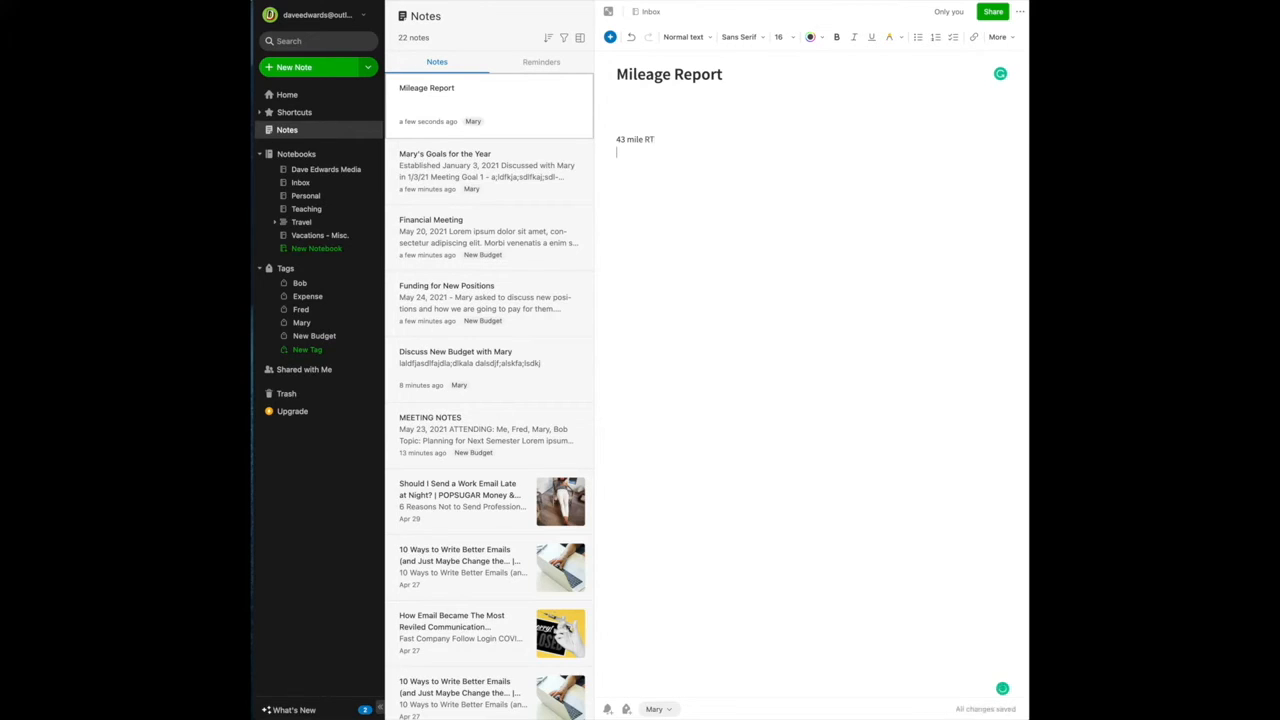
{"action": "type", "text": "$2 T"}
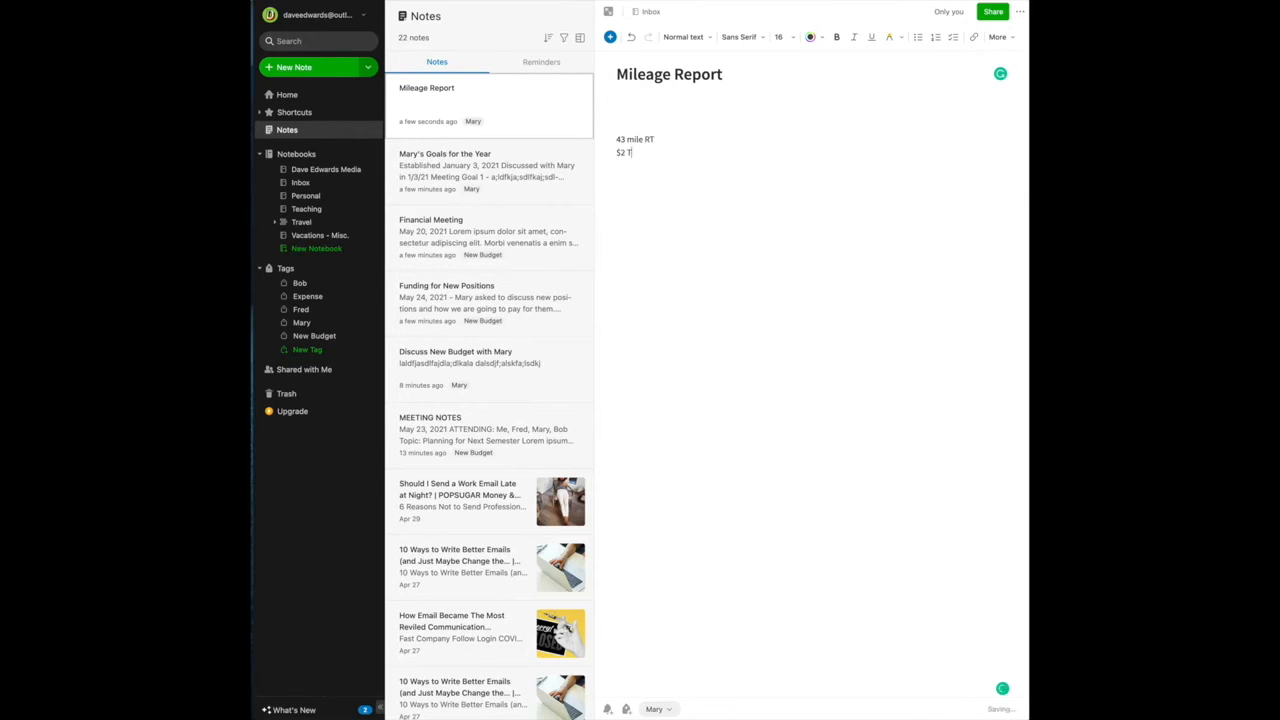
{"action": "type", "text": "olls"}
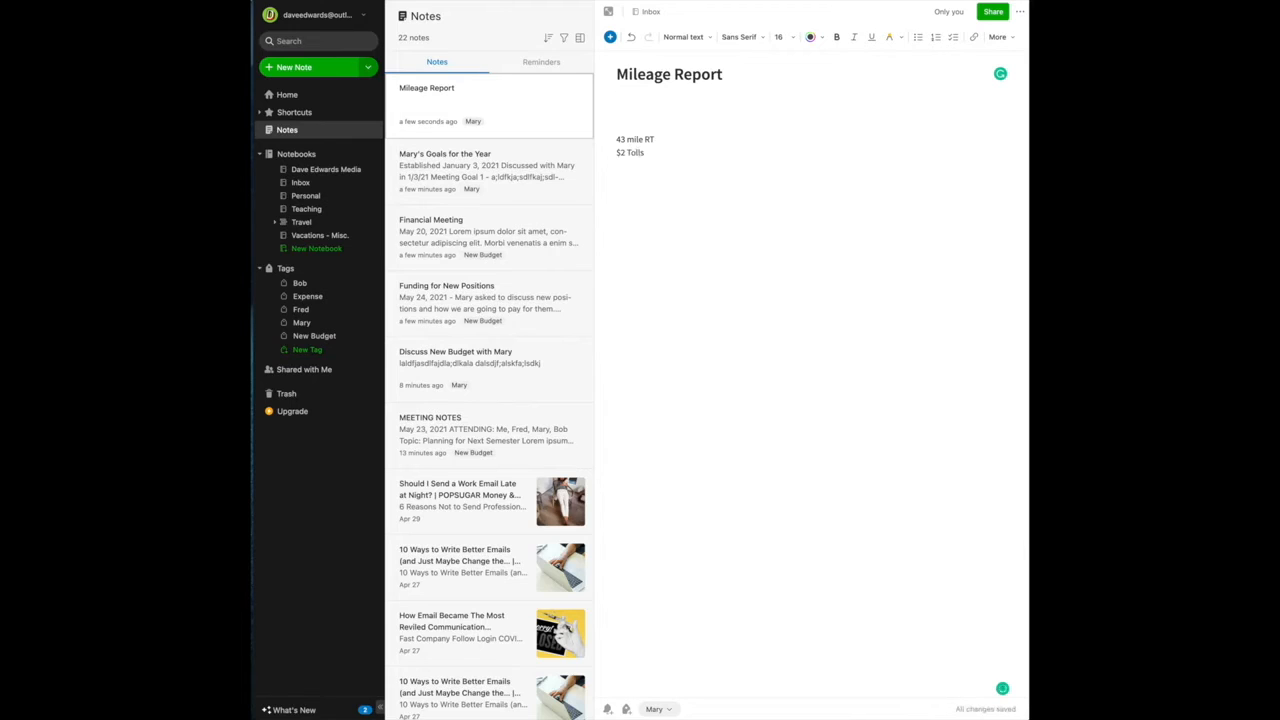
{"action": "left_click", "coordinate": [625, 100]}
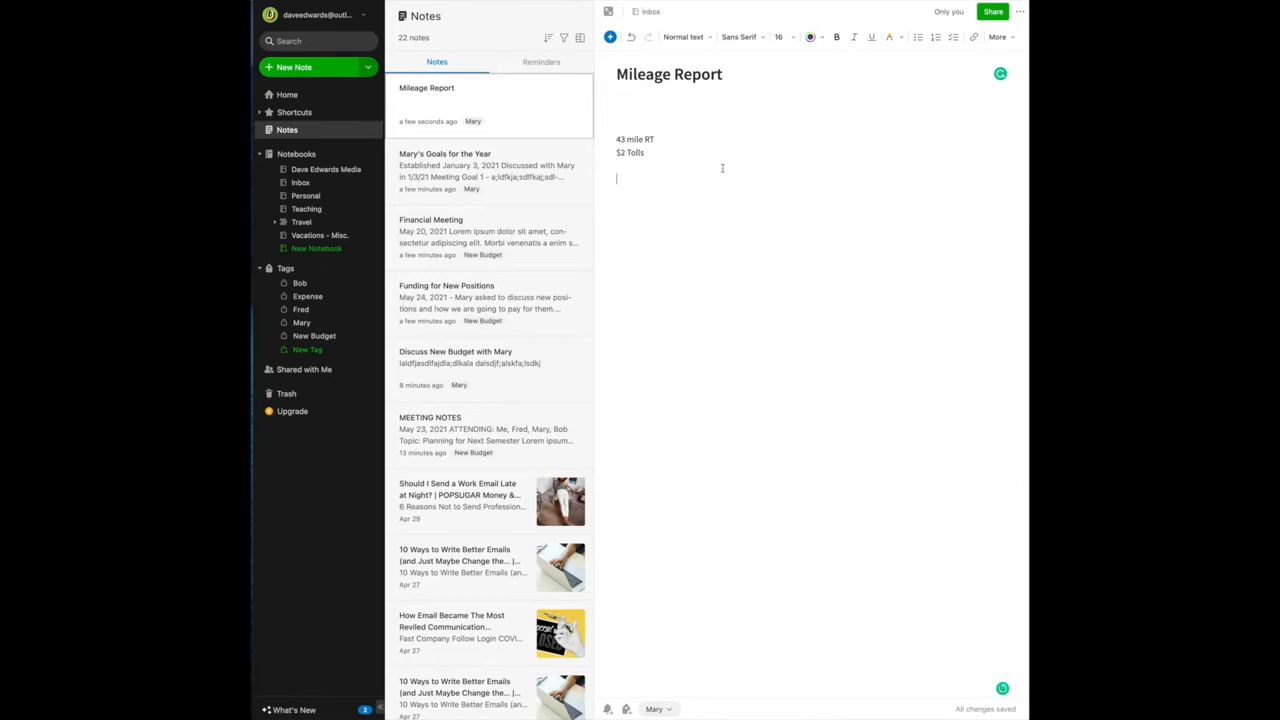
{"action": "mouse_move", "coordinate": [627, 709]}
{"action": "type", "text": "Expense"}
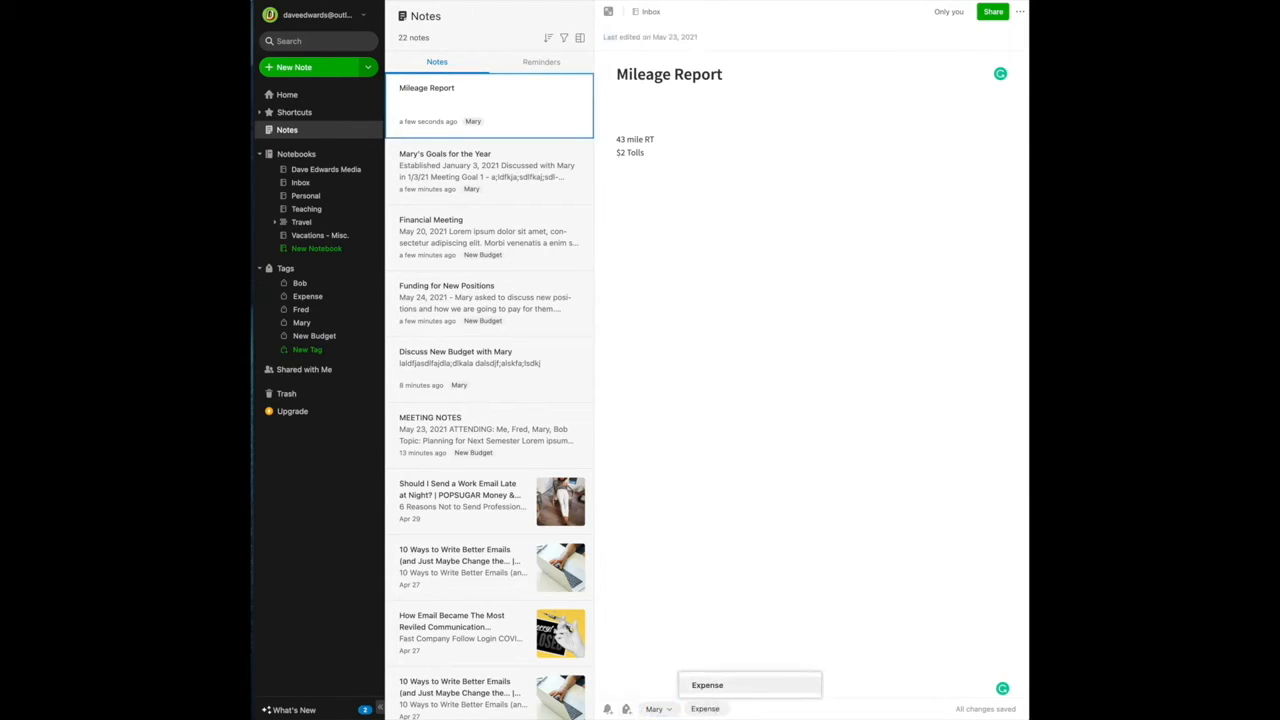
Step: Create an 'Expense Report' tag and add it to the Mileage Report note
{"action": "type", "text": "Report"}
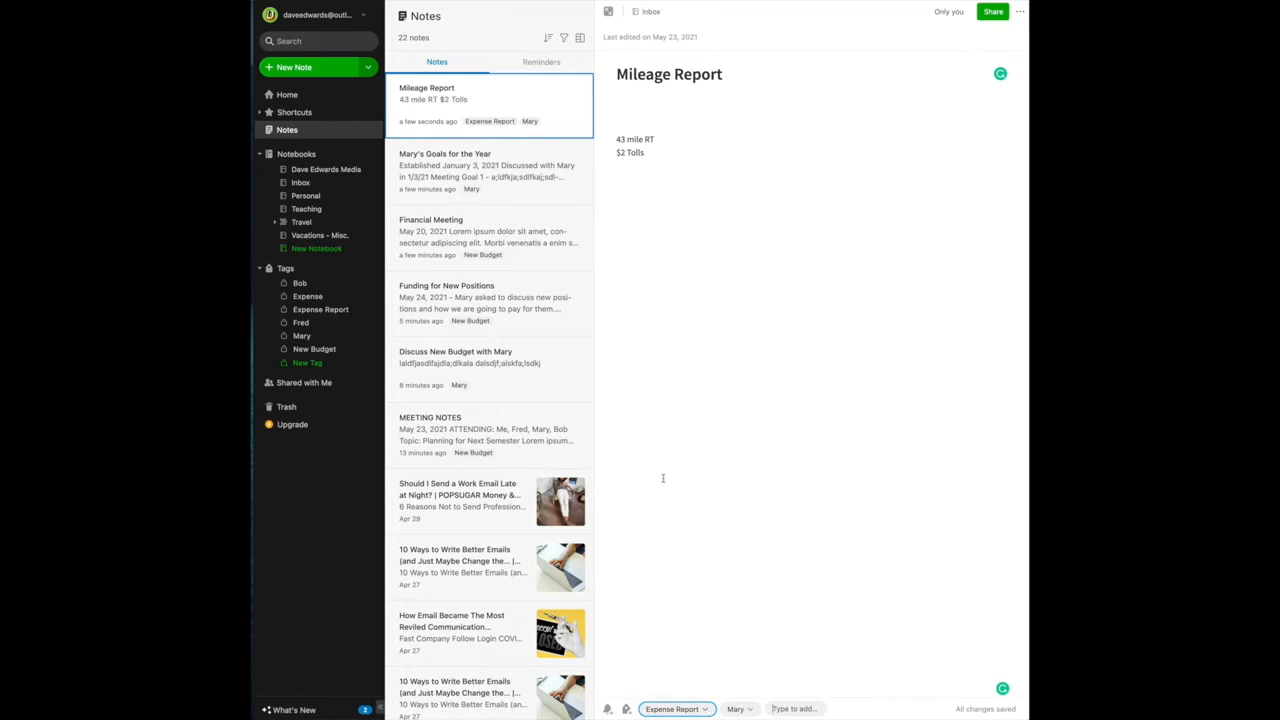
{"action": "mouse_move", "coordinate": [627, 709]}
{"action": "type", "text": "Mileage"}
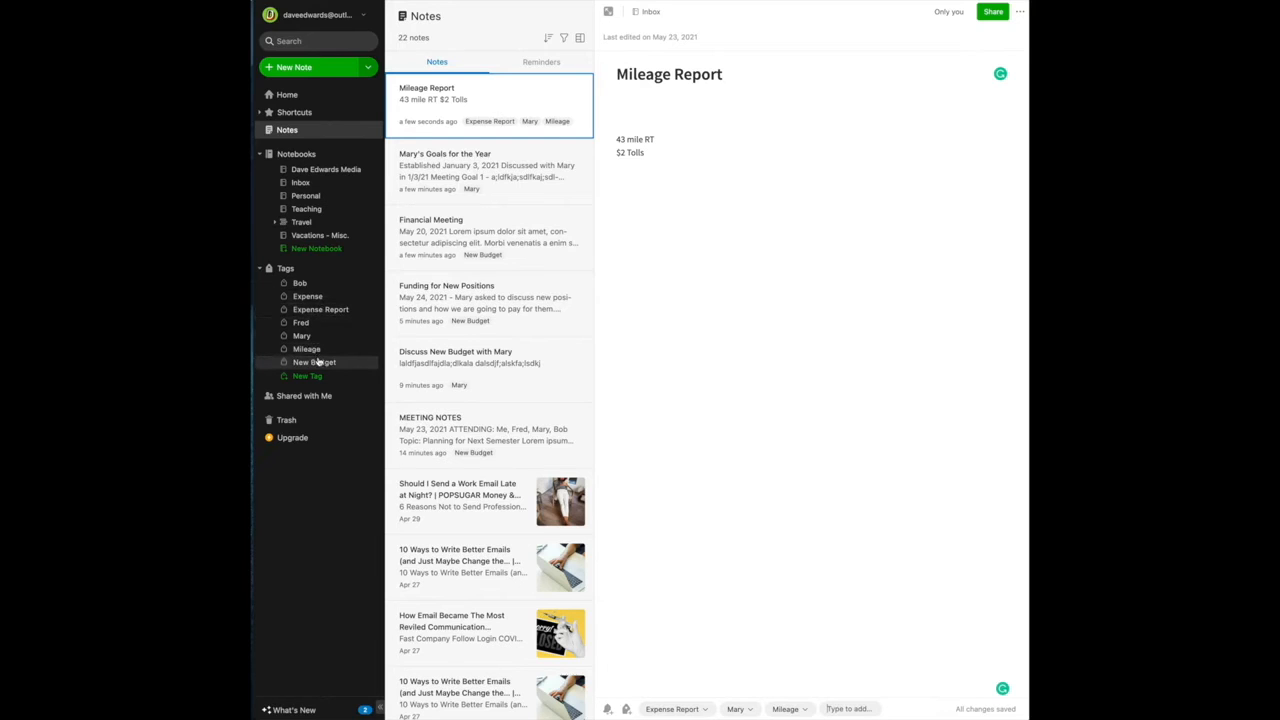
{"action": "mouse_move", "coordinate": [306, 349]}
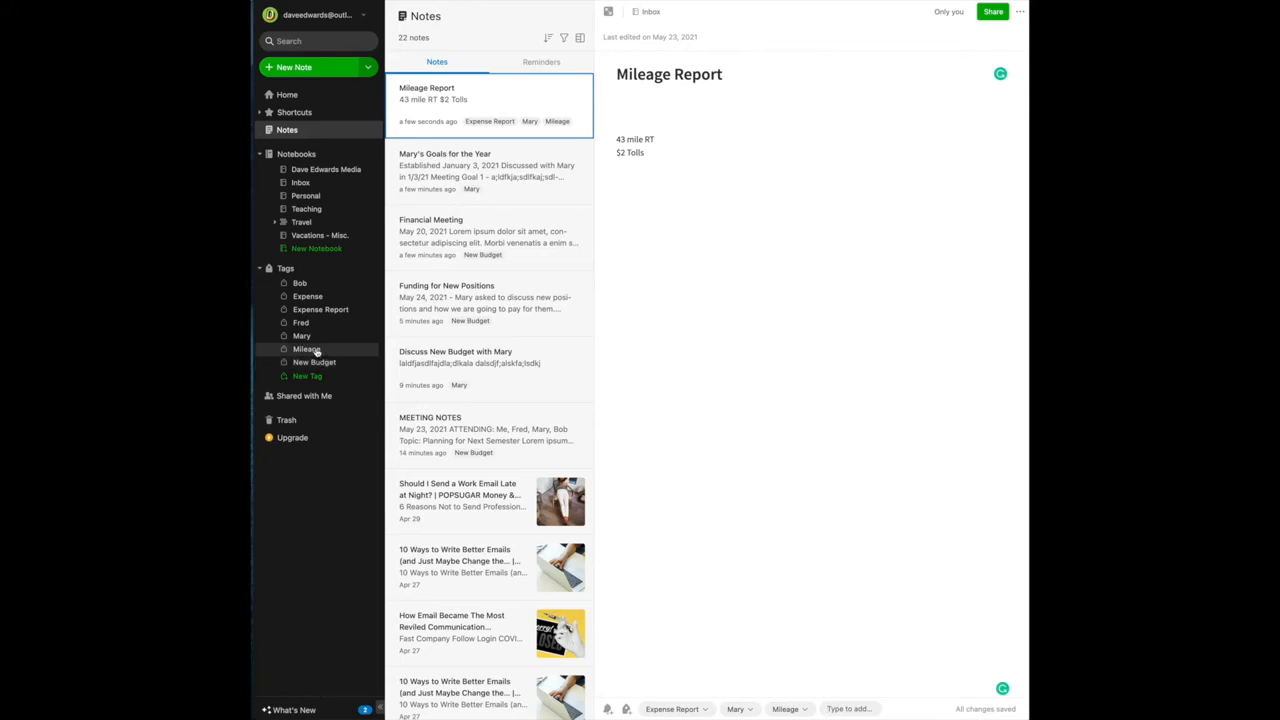
{"action": "mouse_move", "coordinate": [313, 268]}
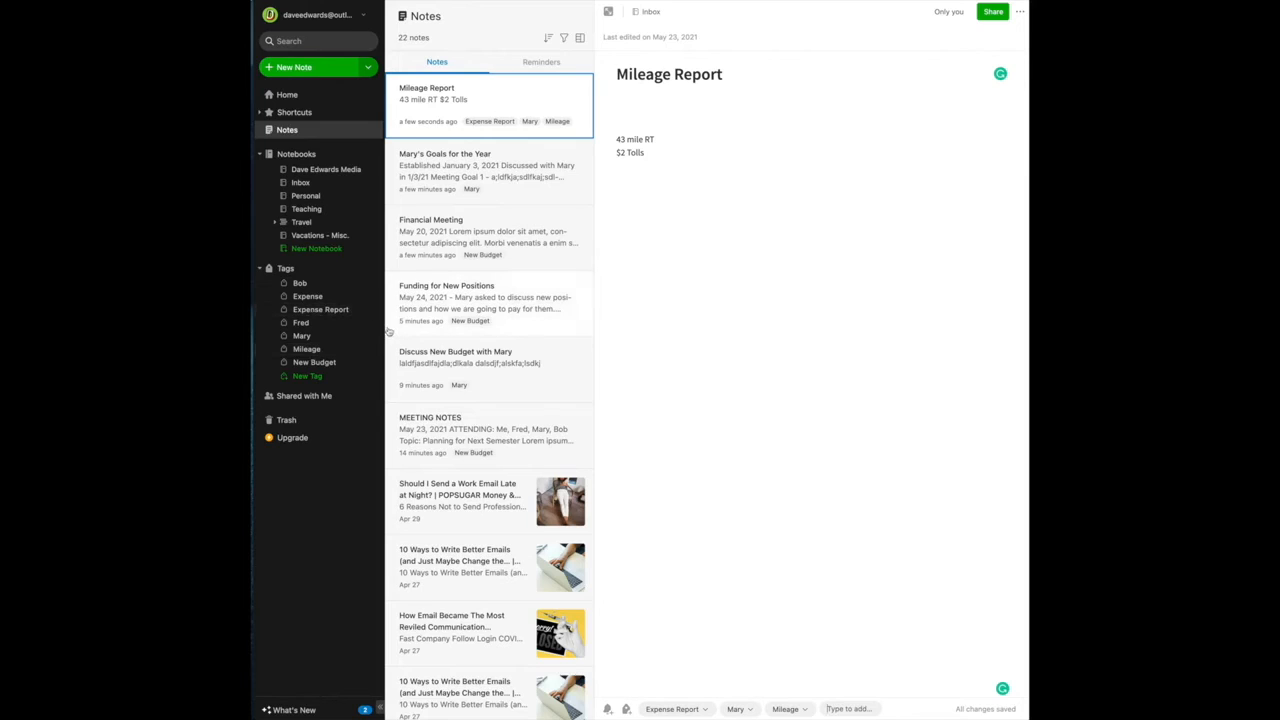
{"action": "mouse_move", "coordinate": [306, 348]}
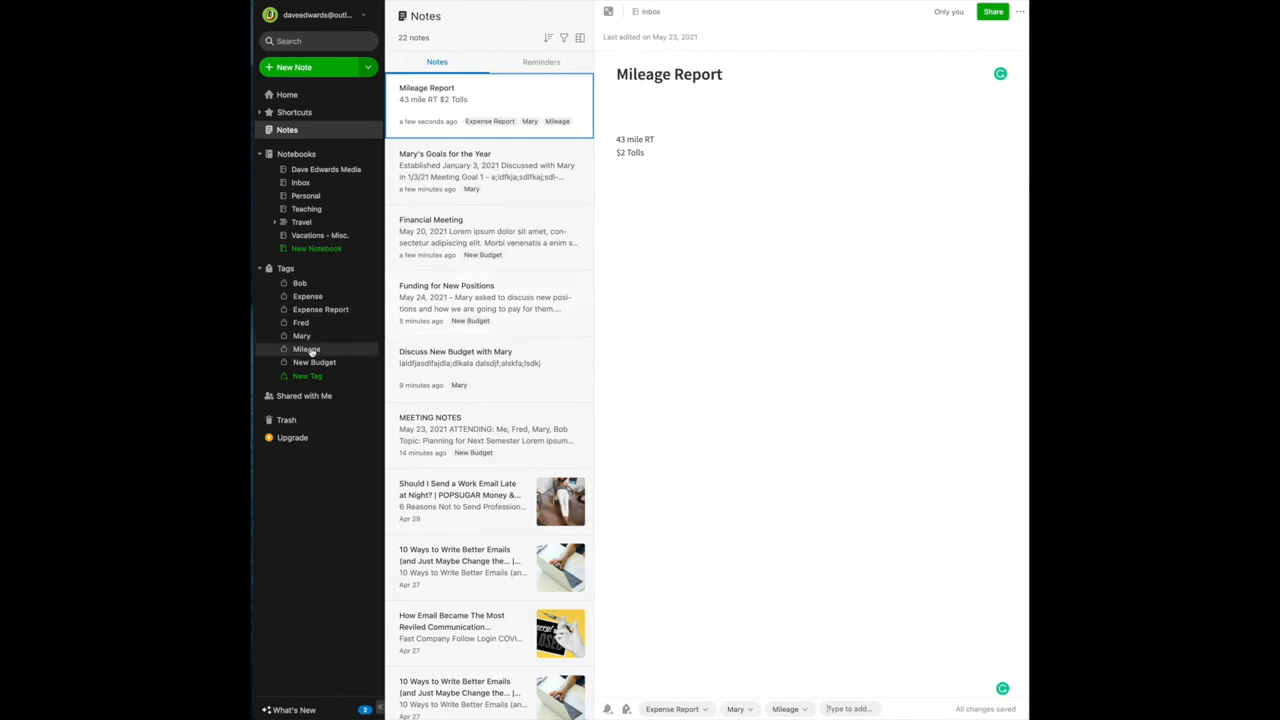